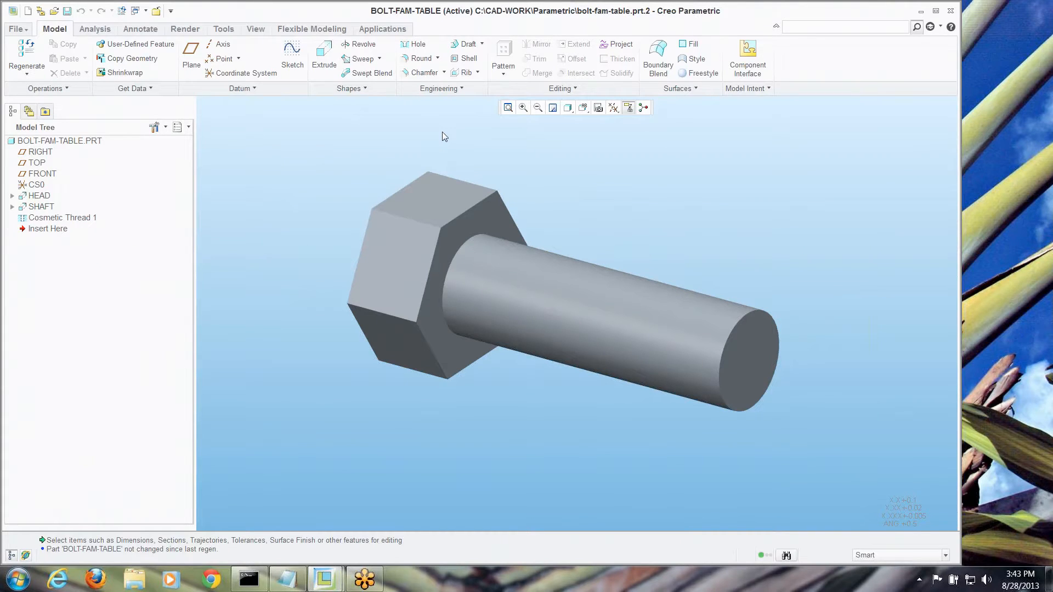
mouse_move(367, 73)
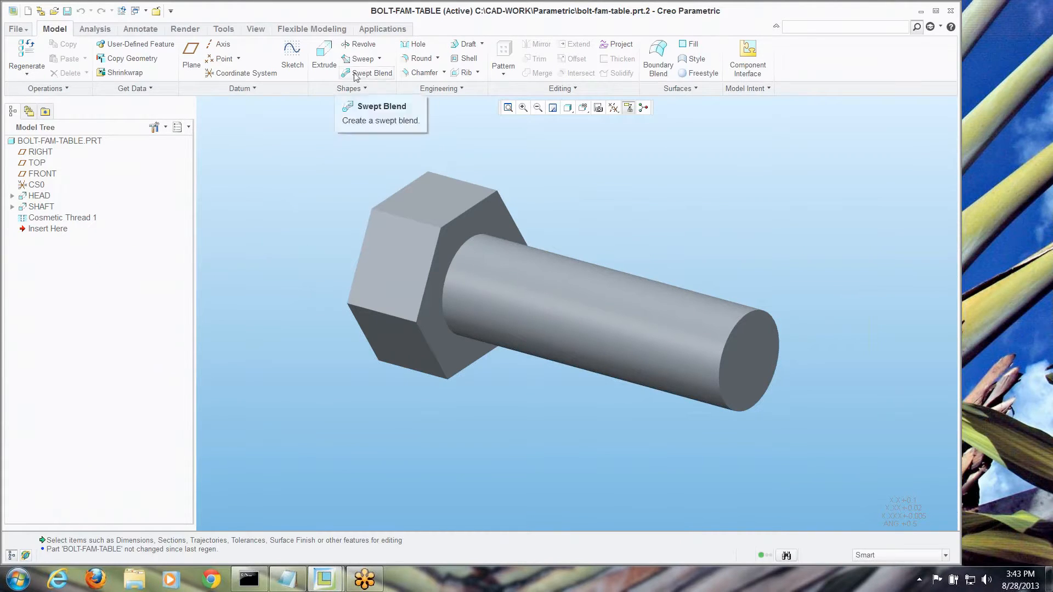
Step: Open the Family Table for the BOLT-FAM-TABLE part from the Tools tab
left_click(223, 28)
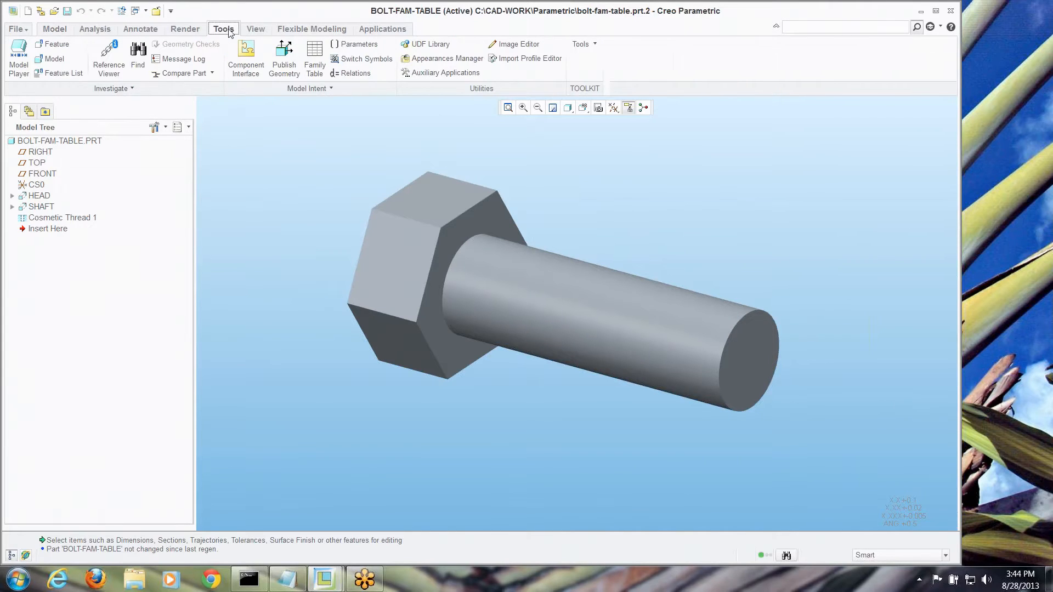
left_click(314, 57)
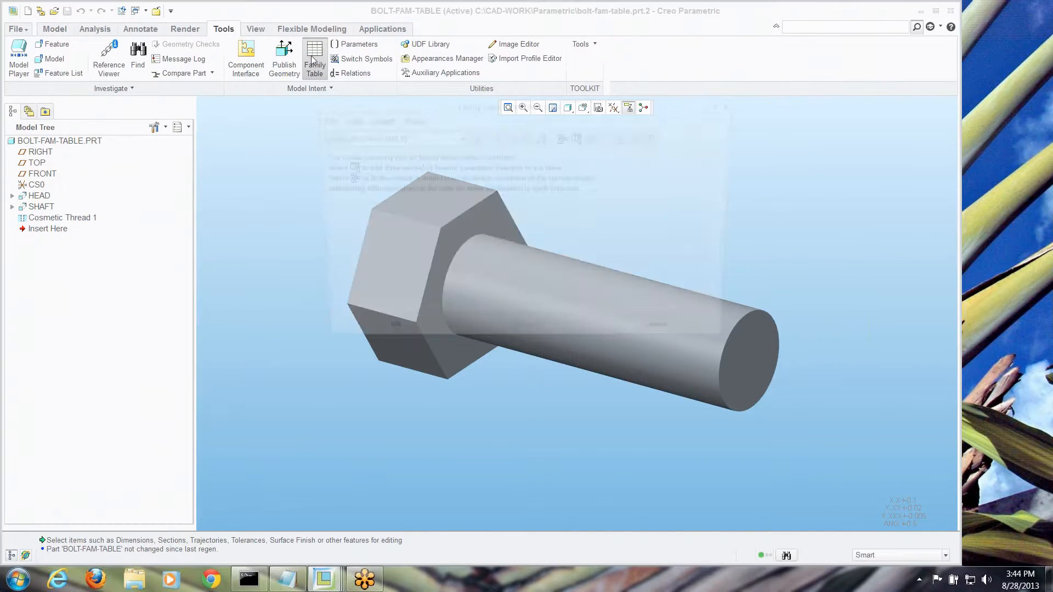
Step: Add the HEAD, SHAFT and cosmetic thread dimensions (flats, height, length, major_dia, thread_length, minor_dia) as table columns
left_click(315, 58)
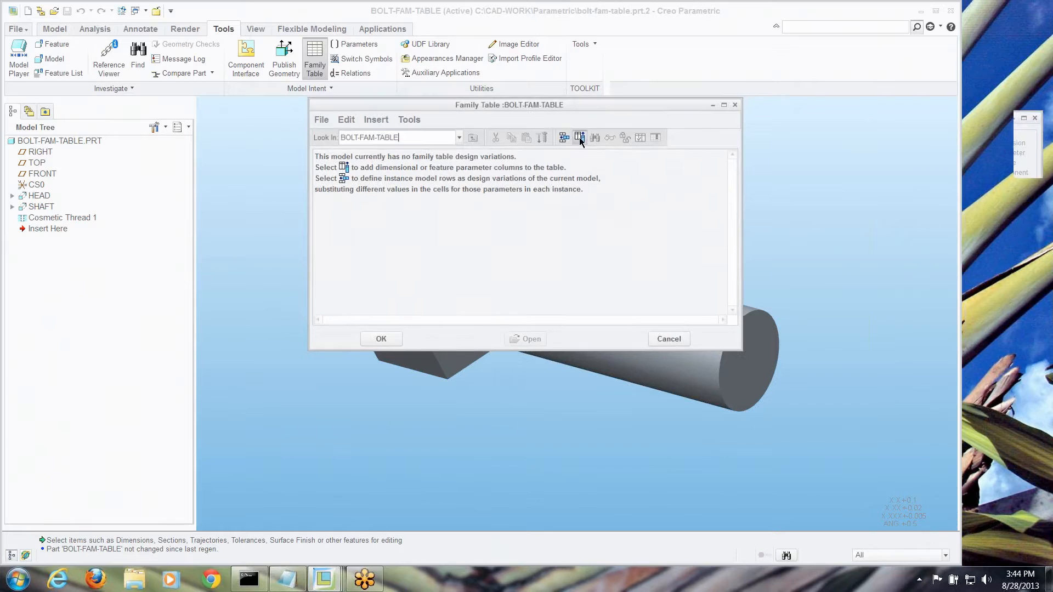
left_click(579, 137)
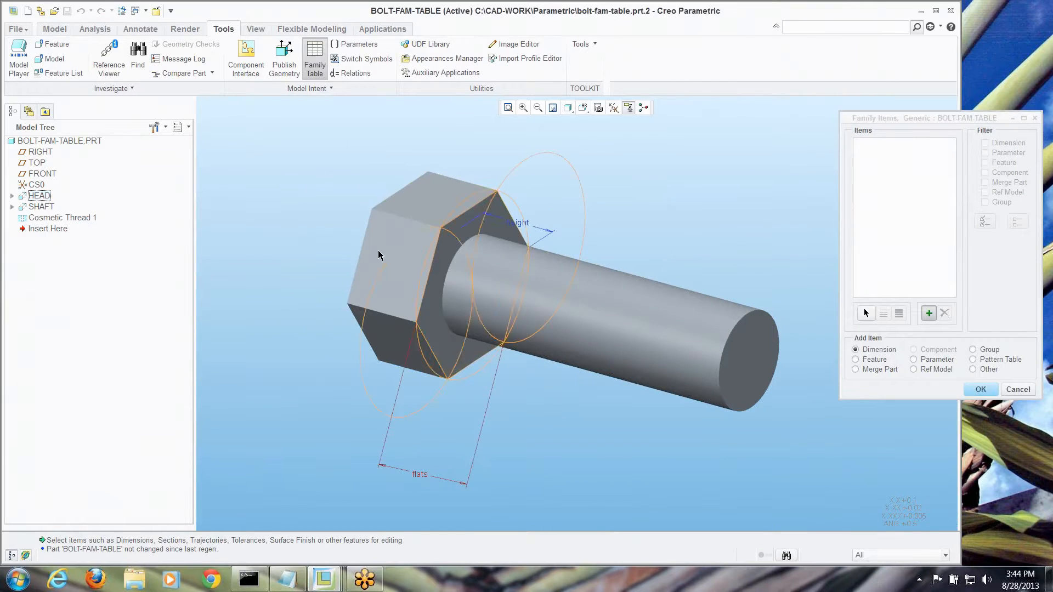
left_click(419, 474)
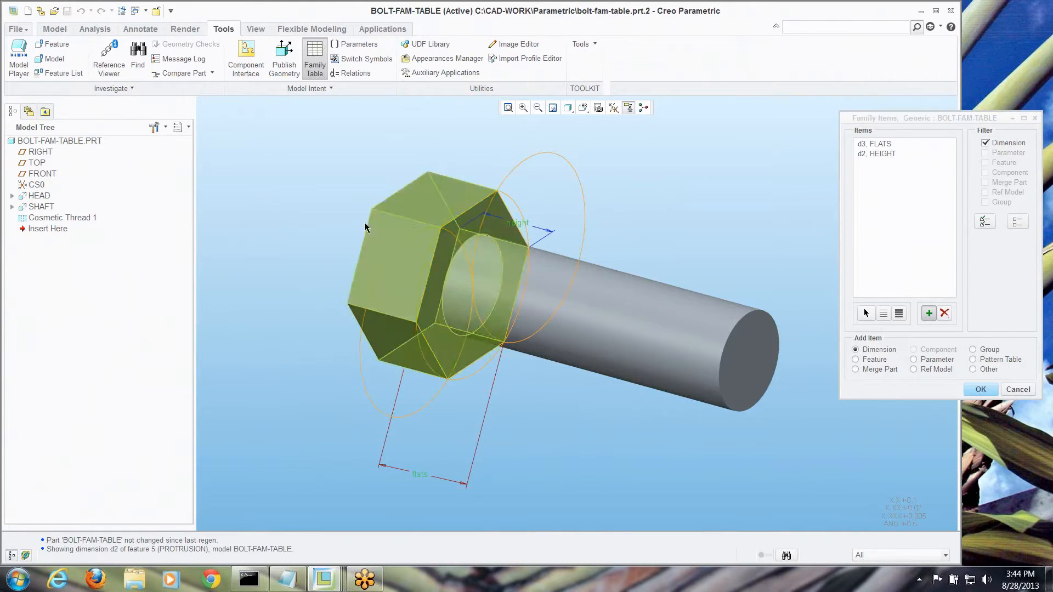
left_click(42, 206)
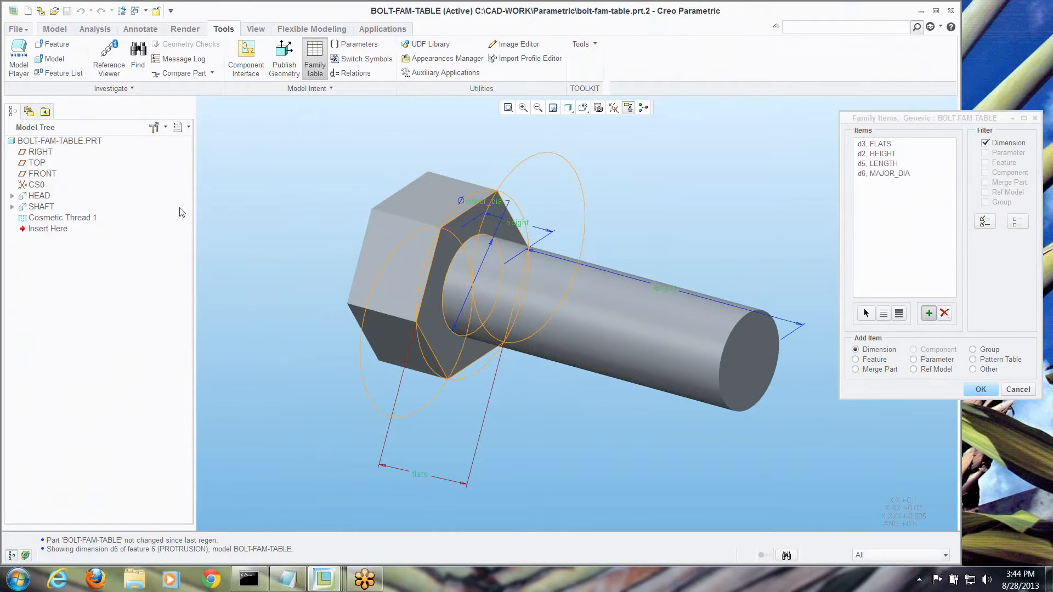
left_click(62, 217)
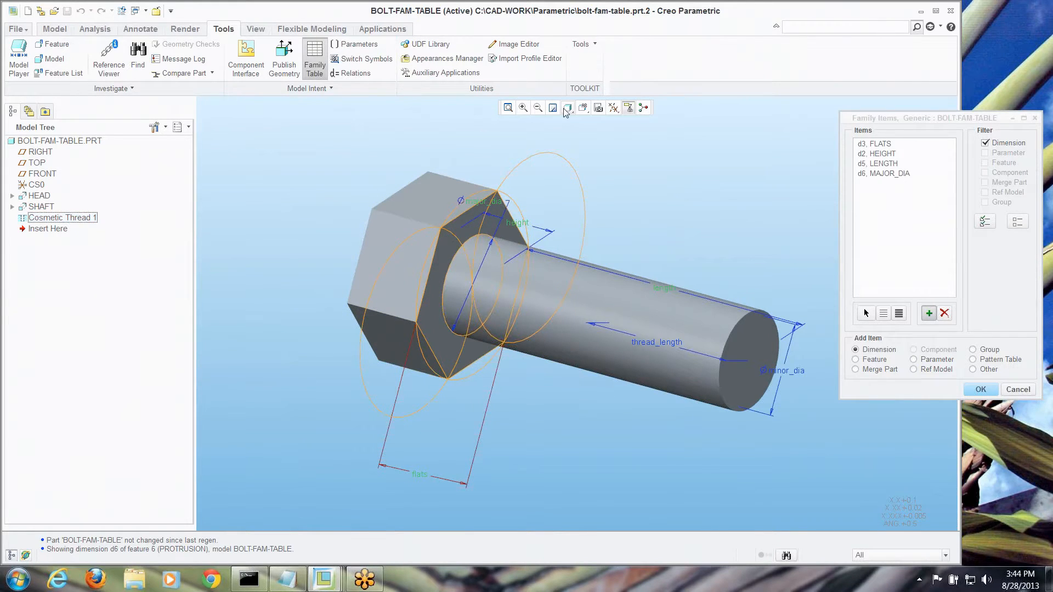
left_click(568, 108)
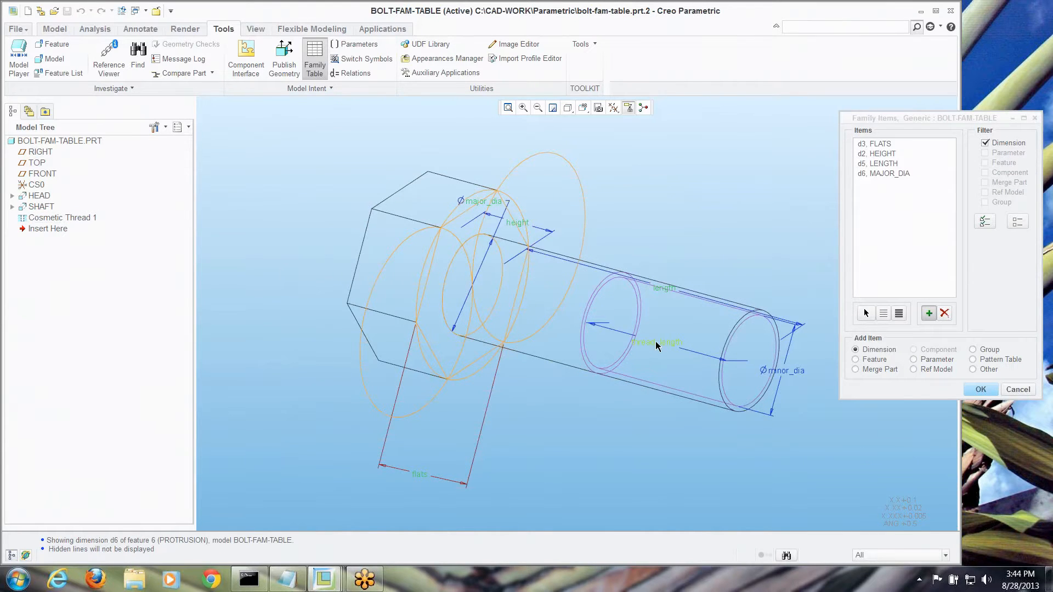
left_click(656, 342)
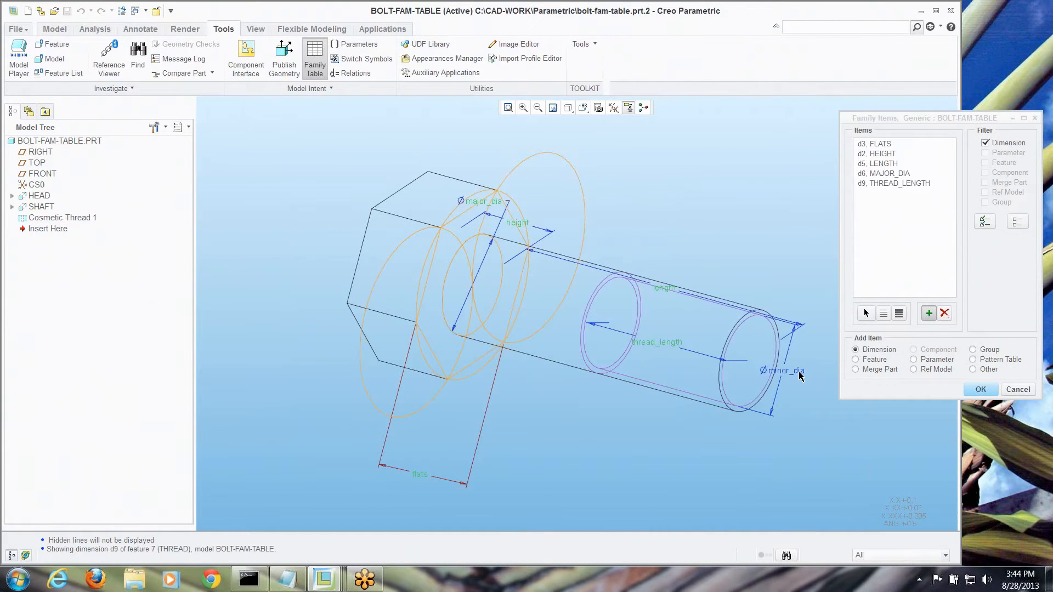
left_click(784, 370)
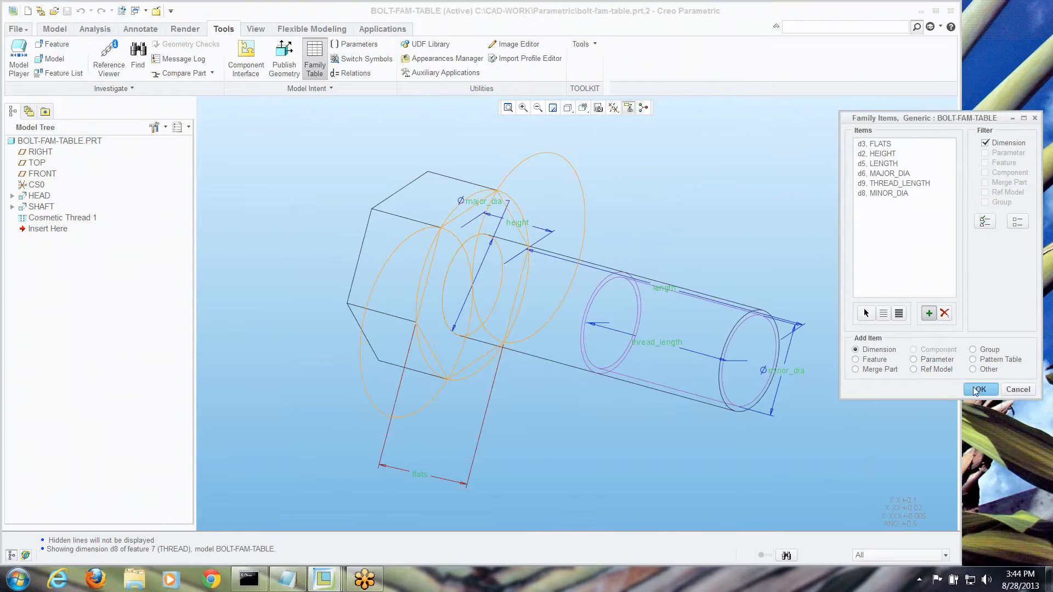
left_click(980, 389)
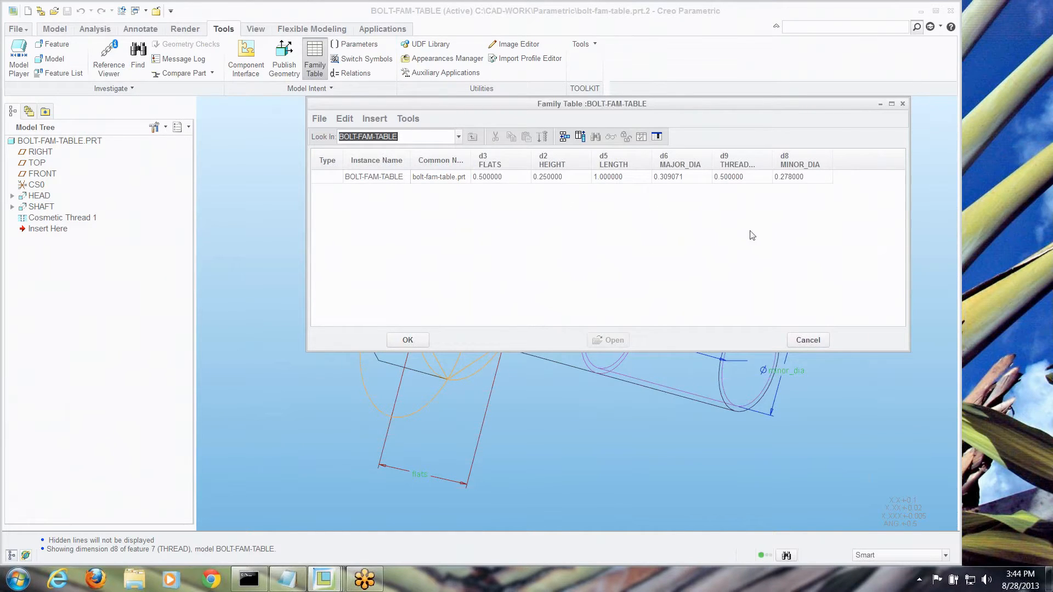
mouse_move(635, 190)
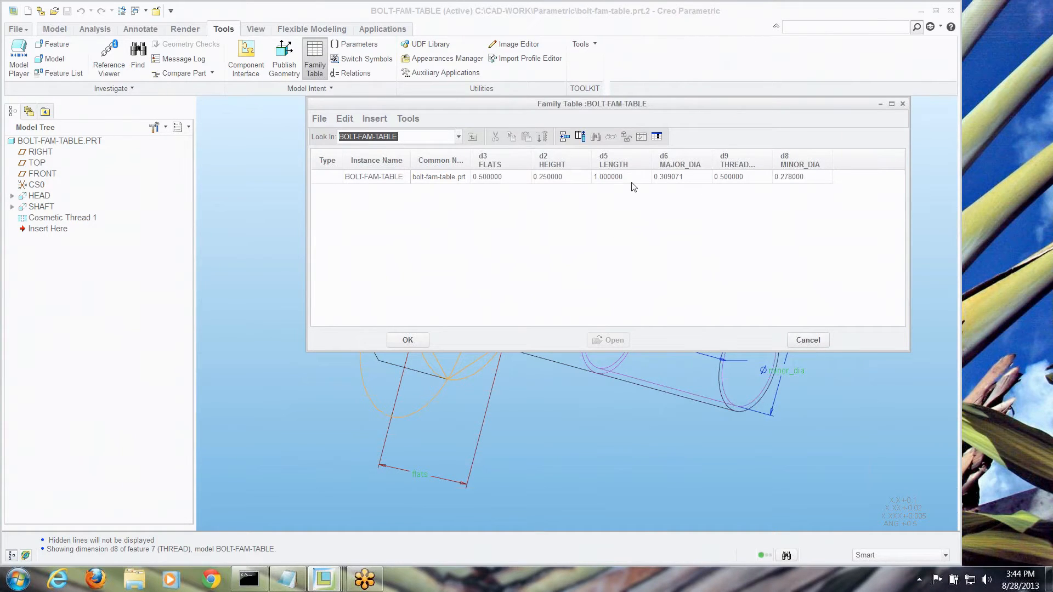
mouse_move(630, 183)
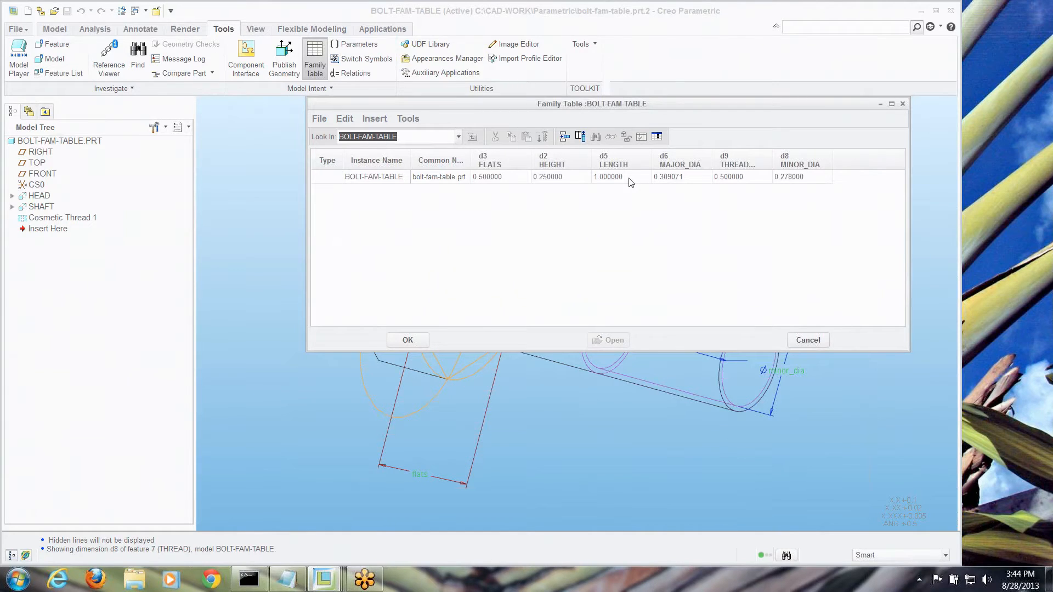
mouse_move(693, 184)
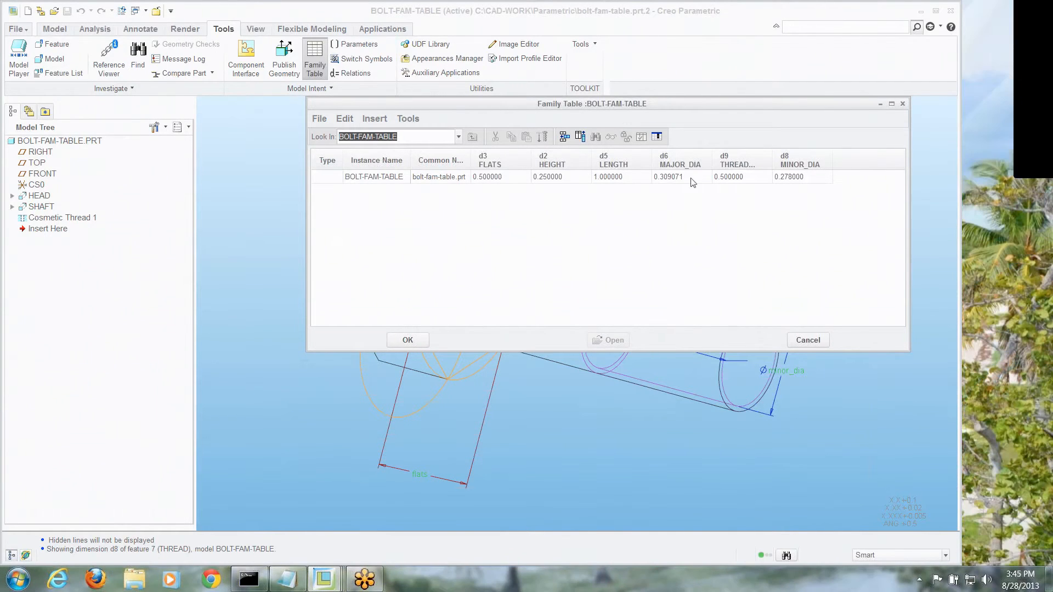
Step: Cancel the family table and confirm discarding the added columns
left_click(807, 340)
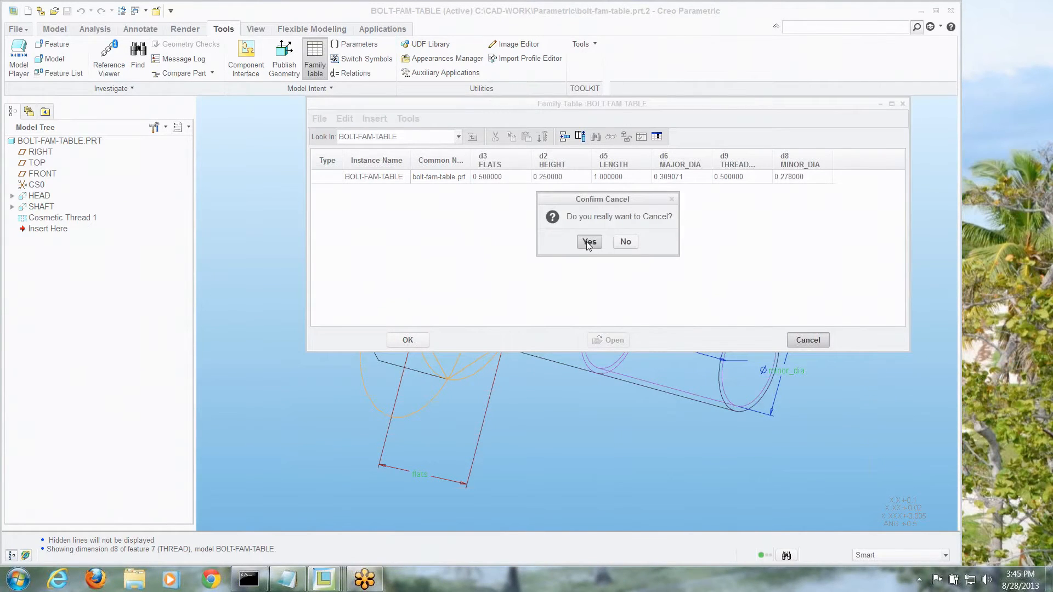
left_click(589, 241)
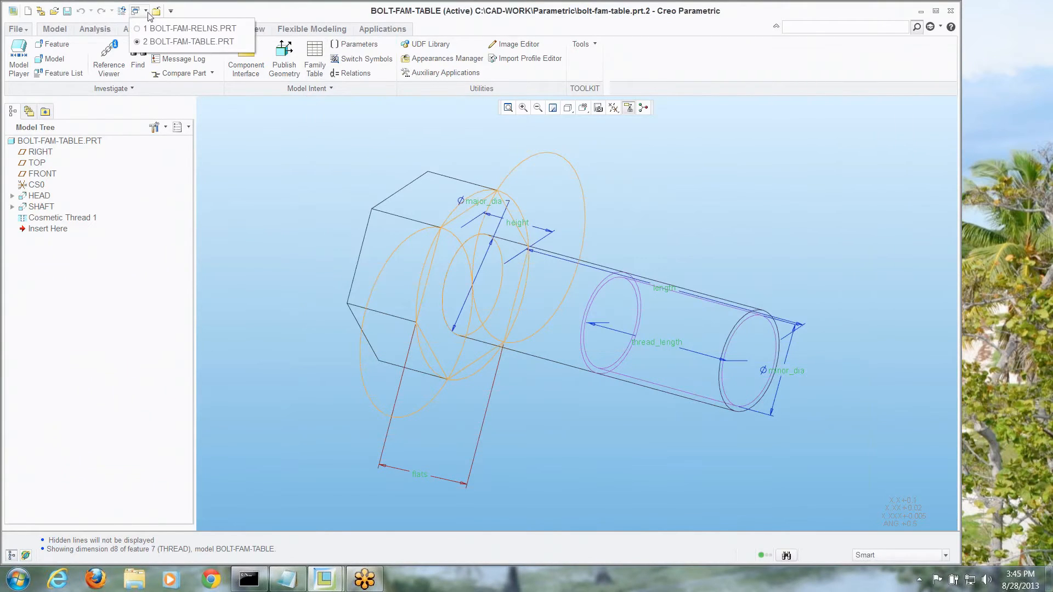
mouse_move(193, 29)
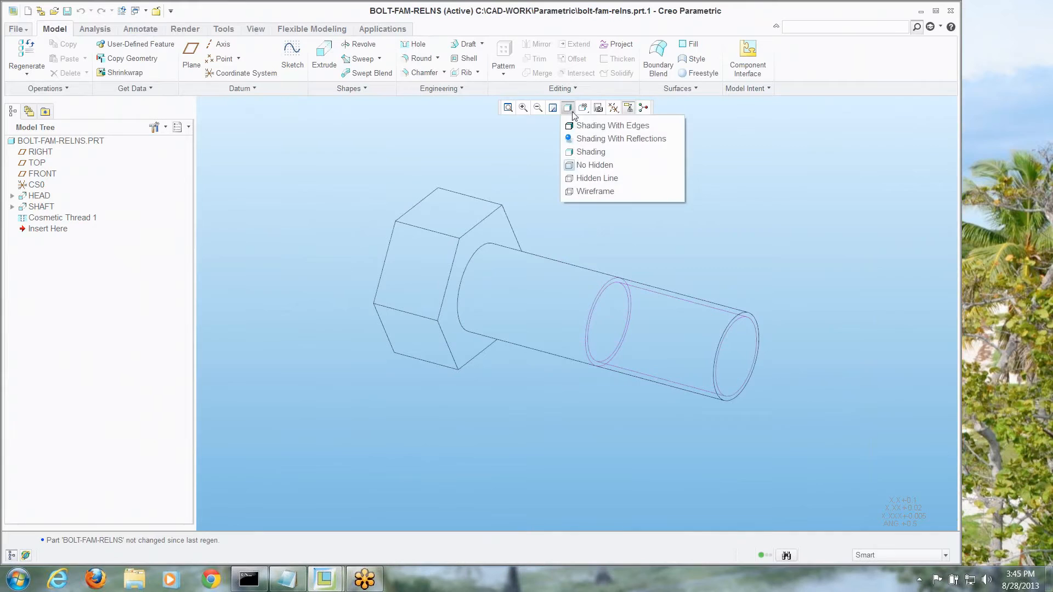
Step: Shade the BOLT-FAM-RELNS bolt and open its Relations editor from the Tools tab
left_click(590, 152)
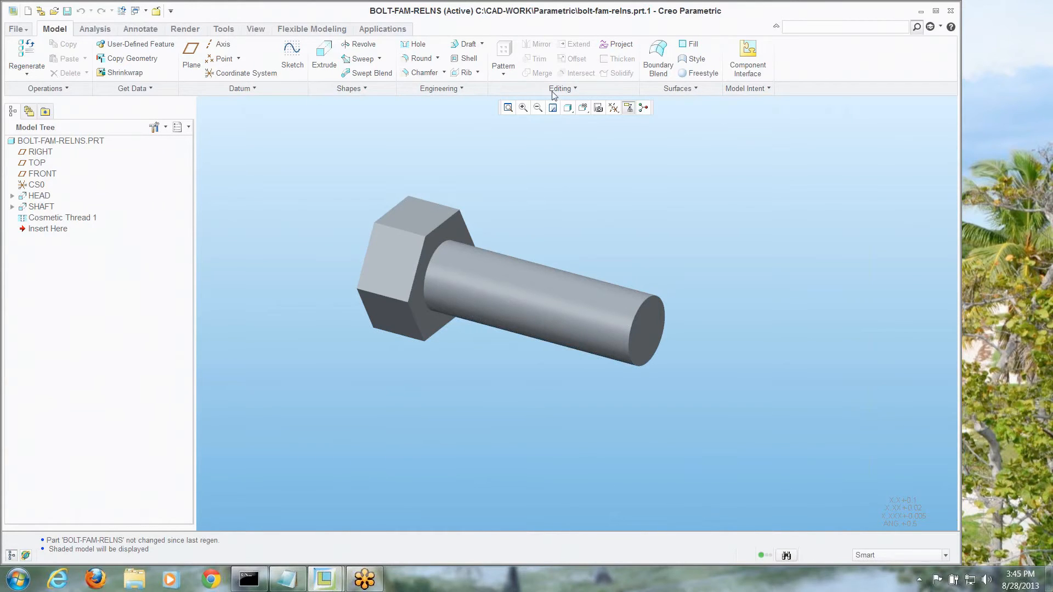
left_click(222, 29)
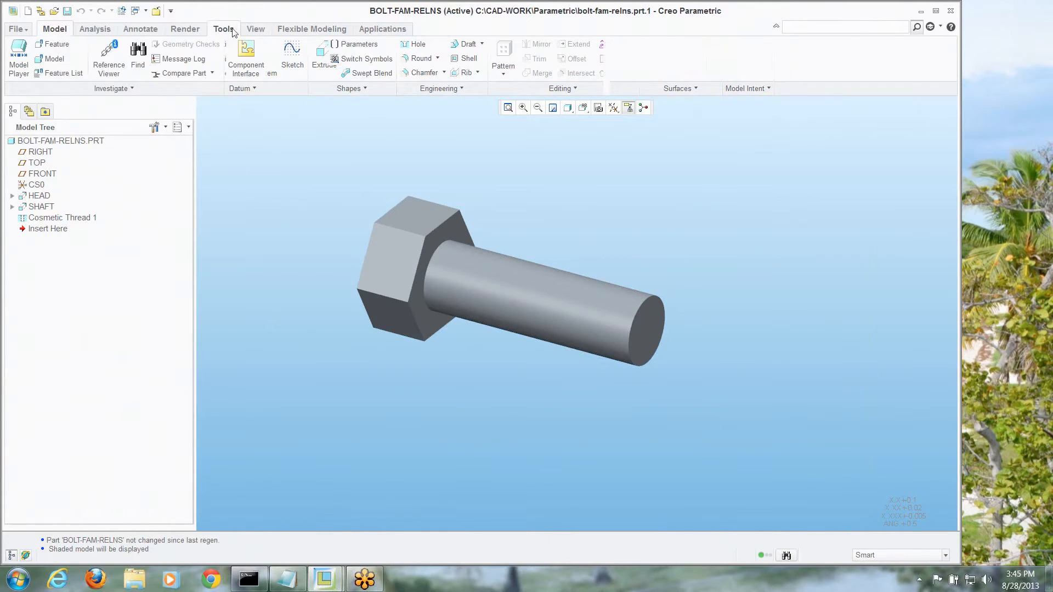
left_click(354, 73)
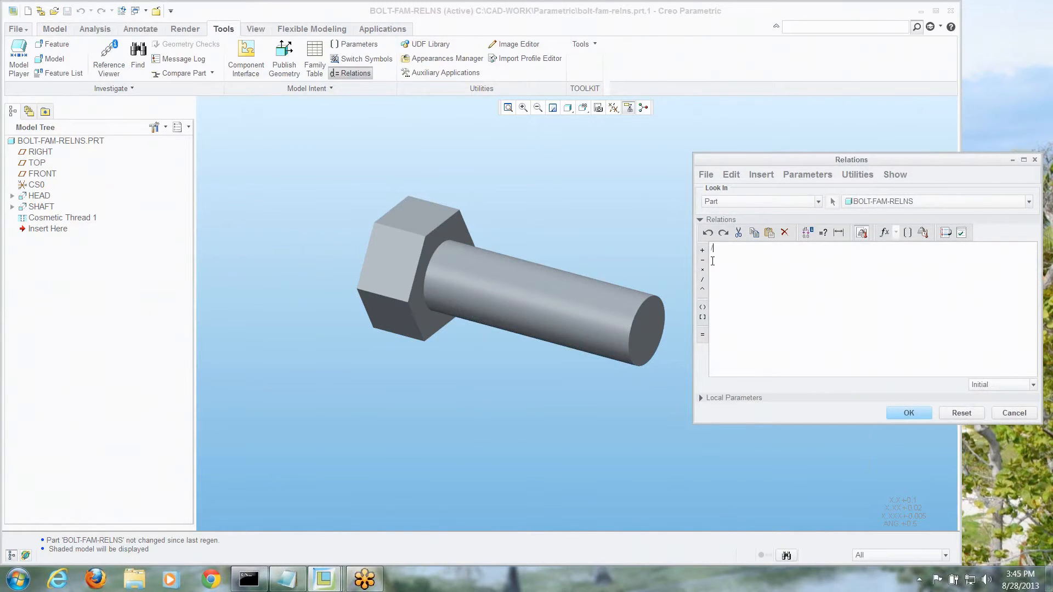
Step: Enter the comment line '/* relations for bolt dimension.' below the separator
type("/")
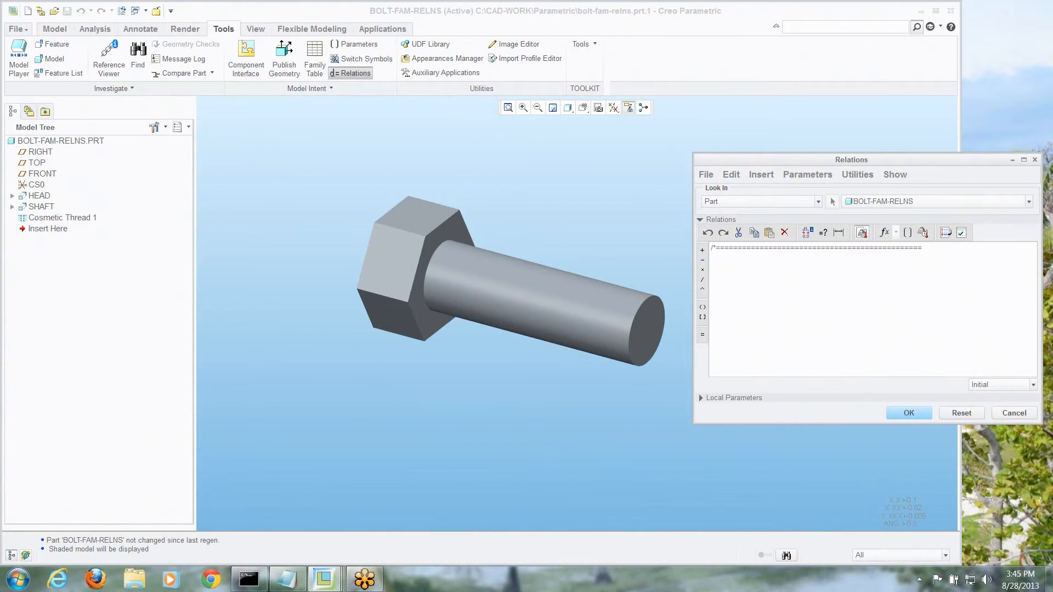
left_click(715, 257)
type("/* rela")
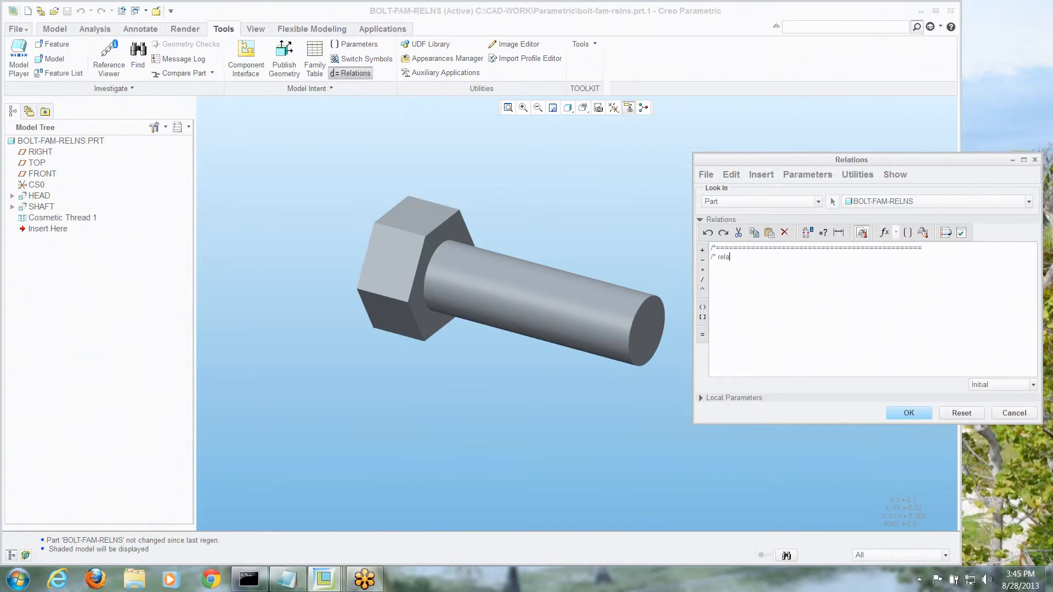
type("tions")
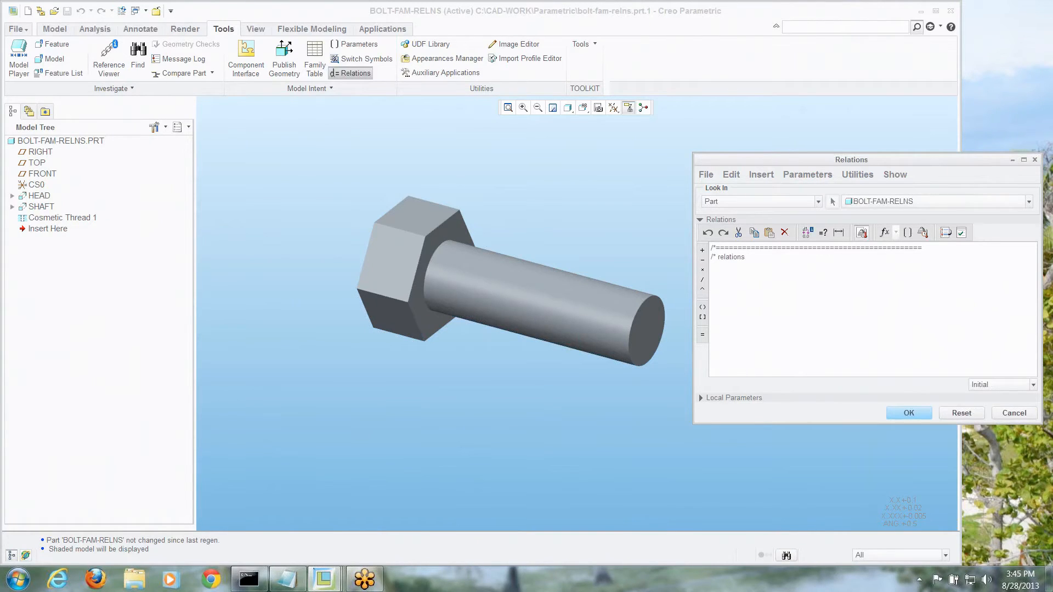
type("for bo")
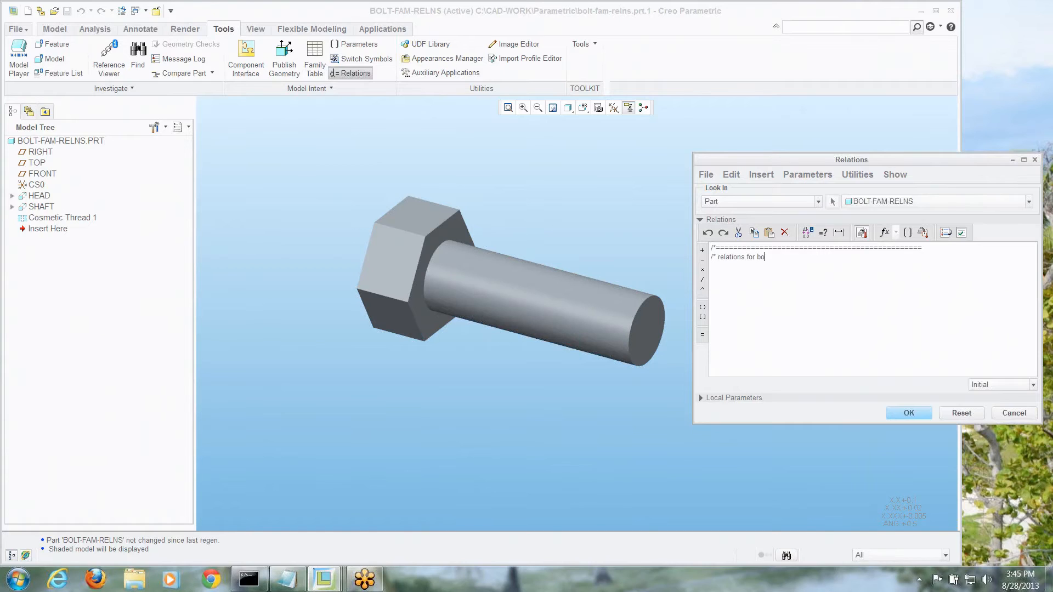
type("lt")
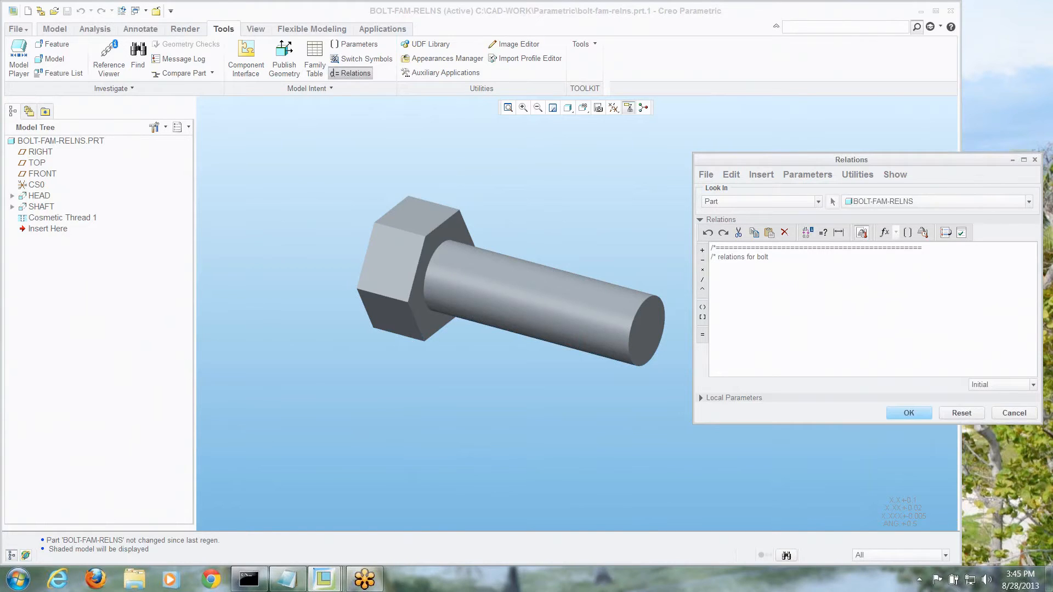
type("dimen")
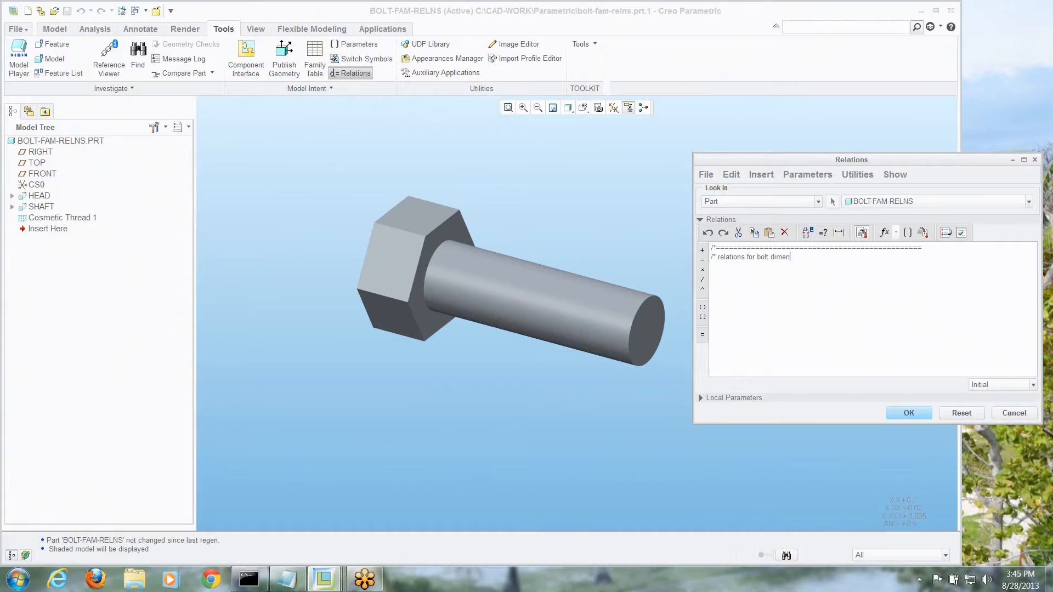
type("sion.")
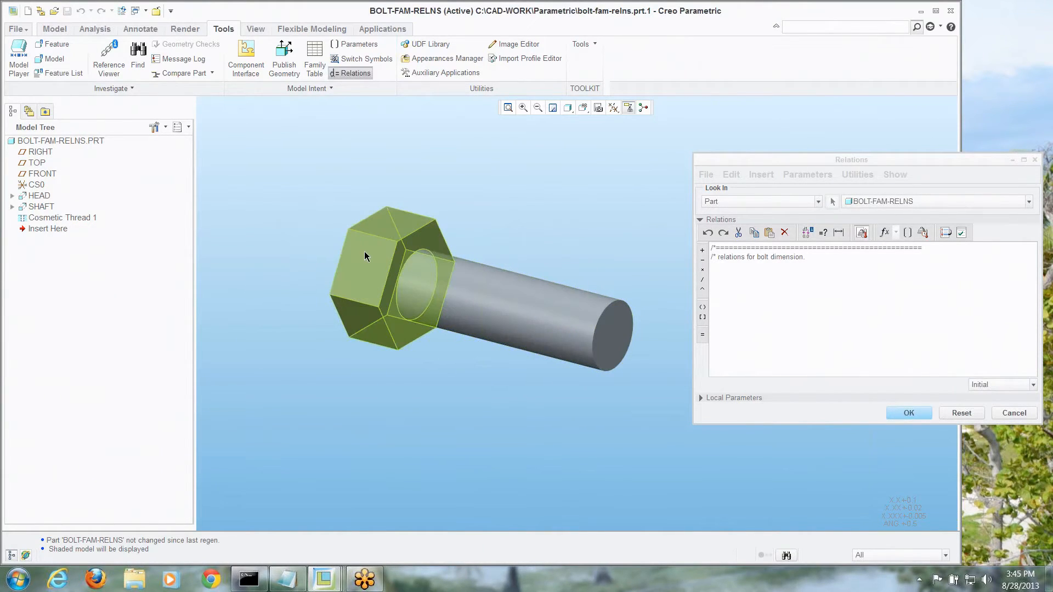
mouse_move(374, 259)
type("IF")
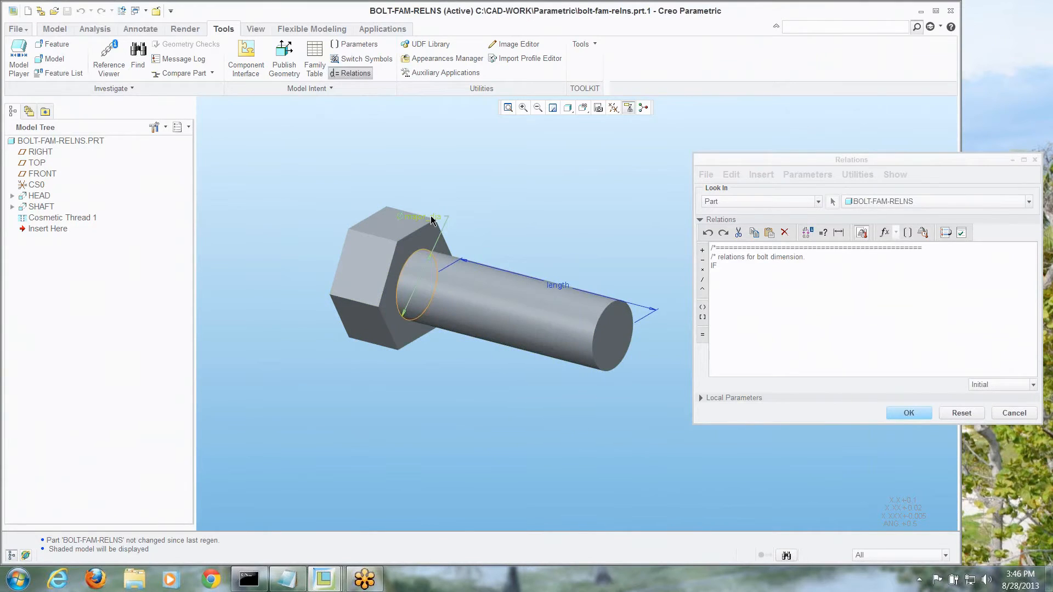
Step: Write IF major_dia==0.250 and set height=11/64 by picking the dimensions
left_click(423, 217)
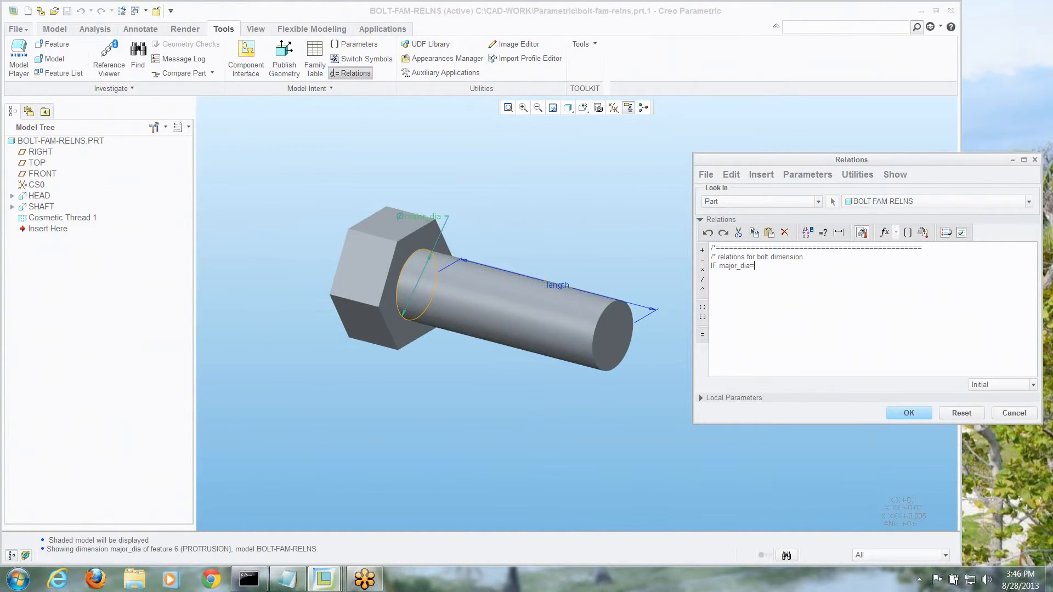
type("=")
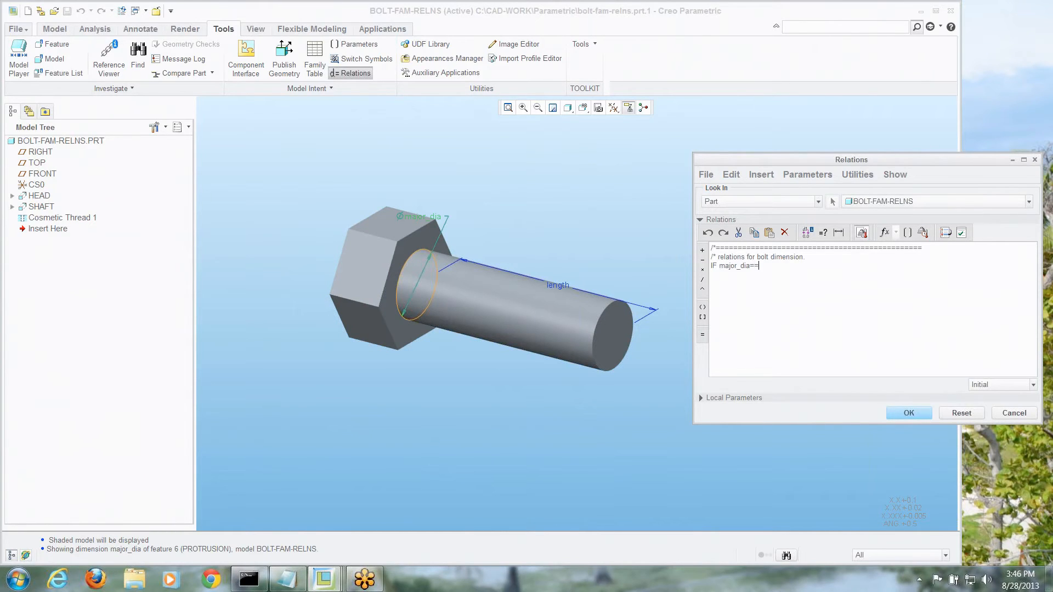
type("0.250")
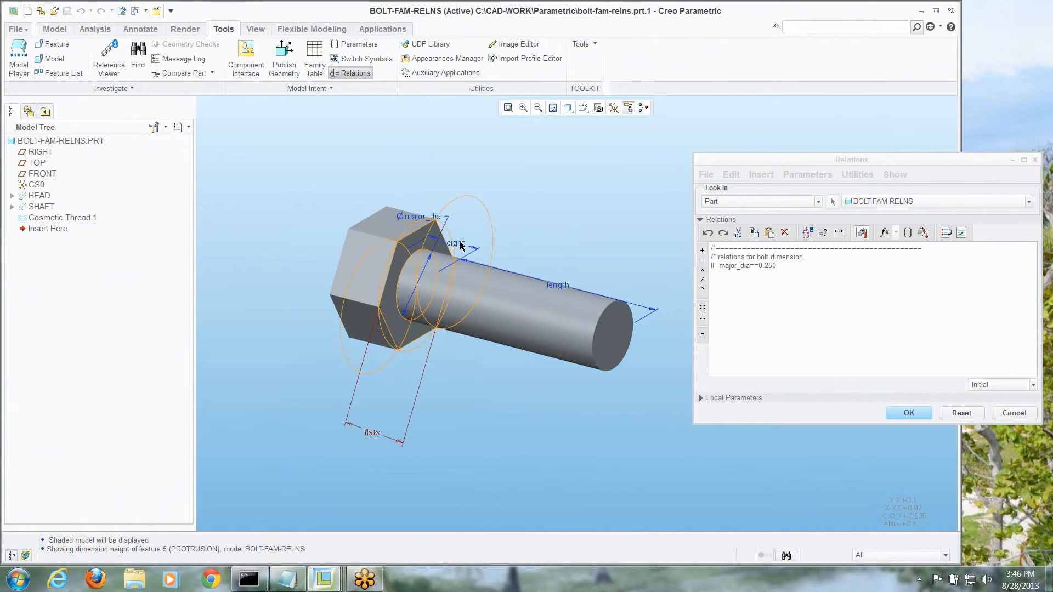
left_click(456, 244)
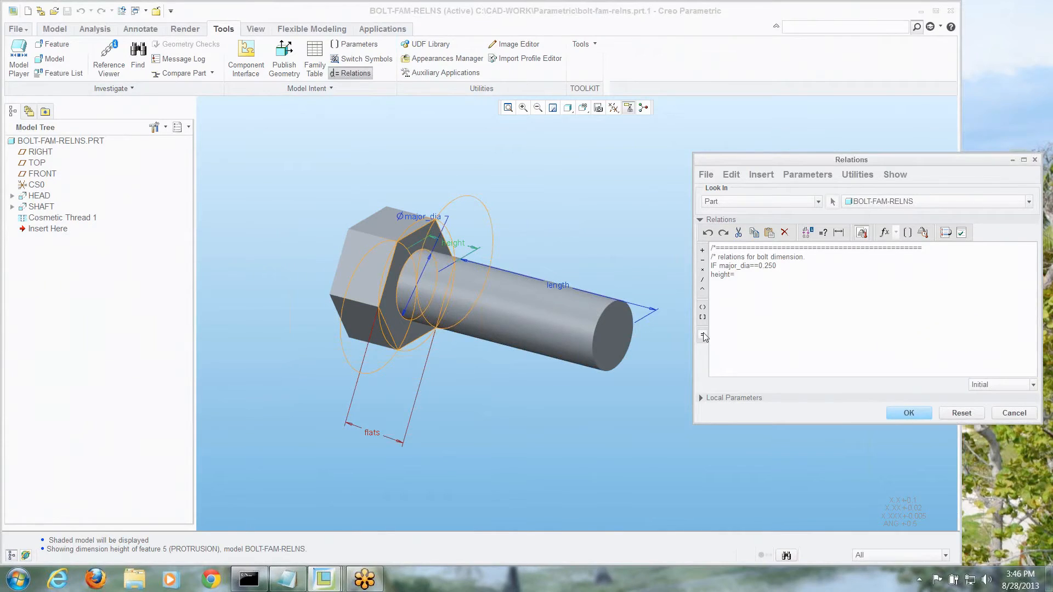
left_click(732, 274)
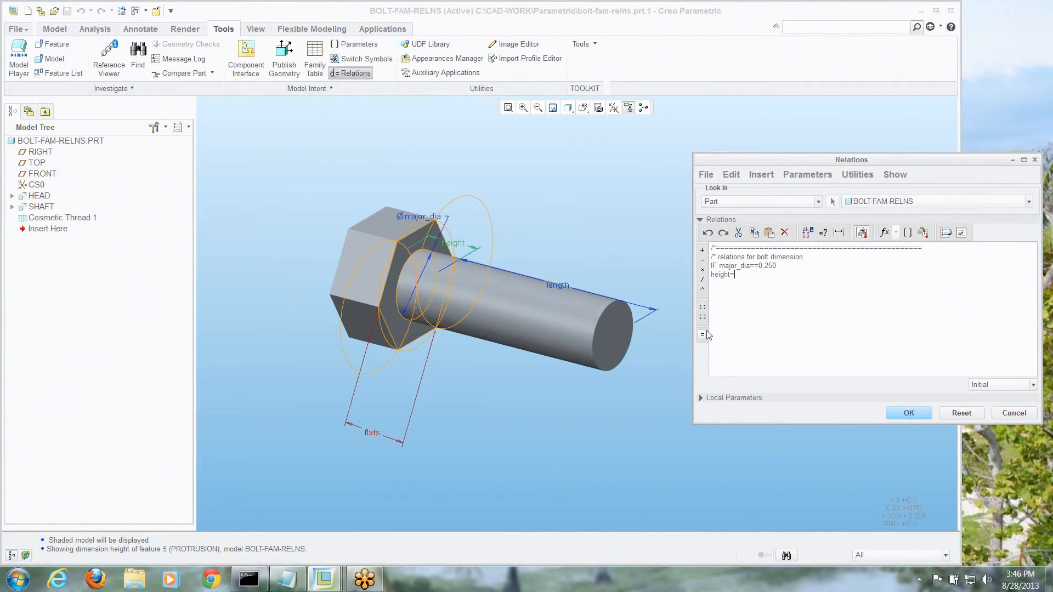
type("11/64")
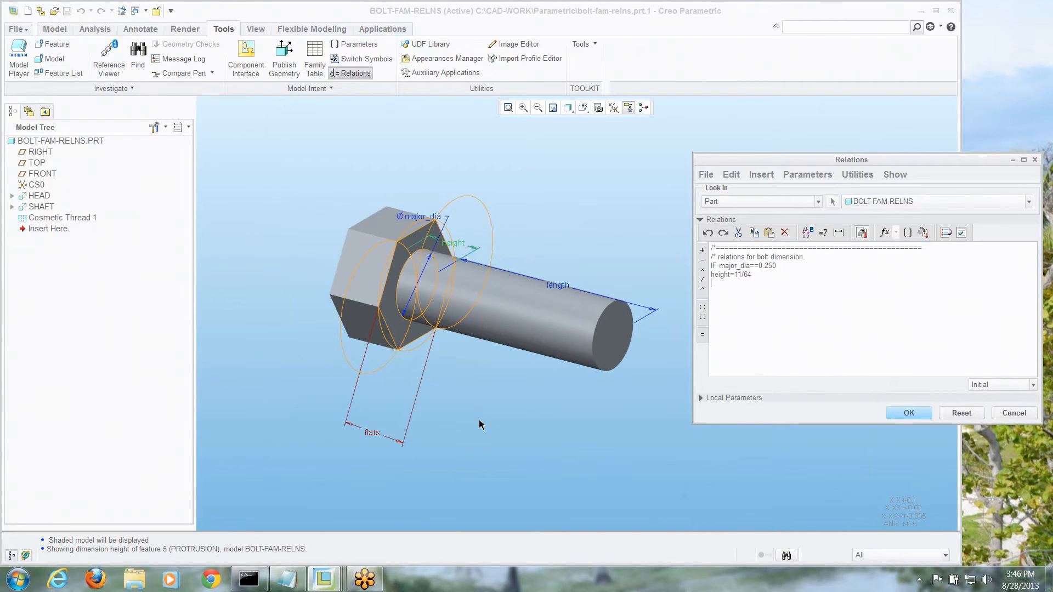
Step: Add flats=7/16 and minor_dia=0.219 within the same IF branch
left_click(372, 432)
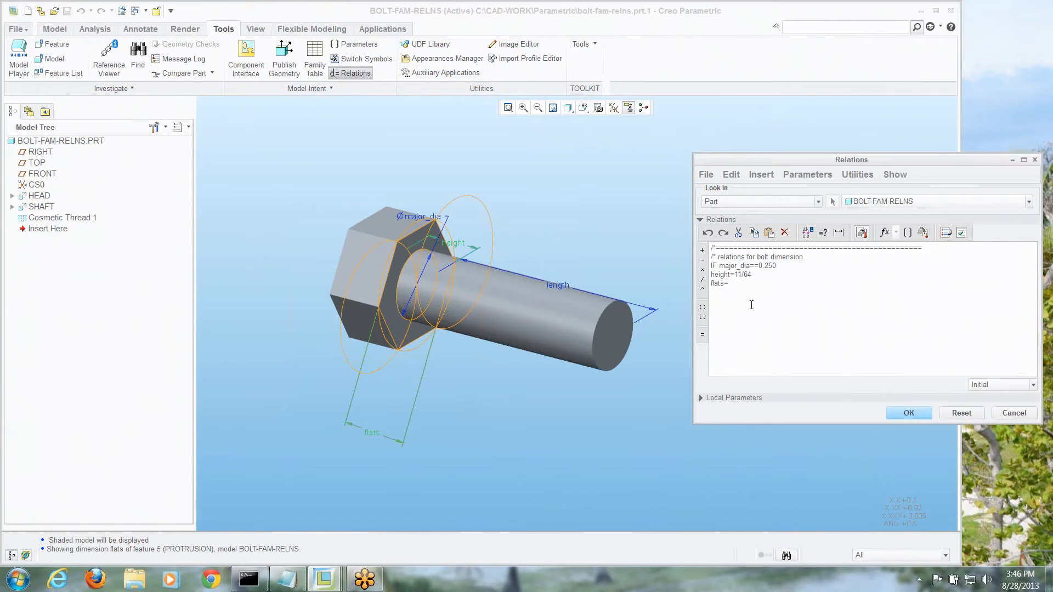
type("7/16")
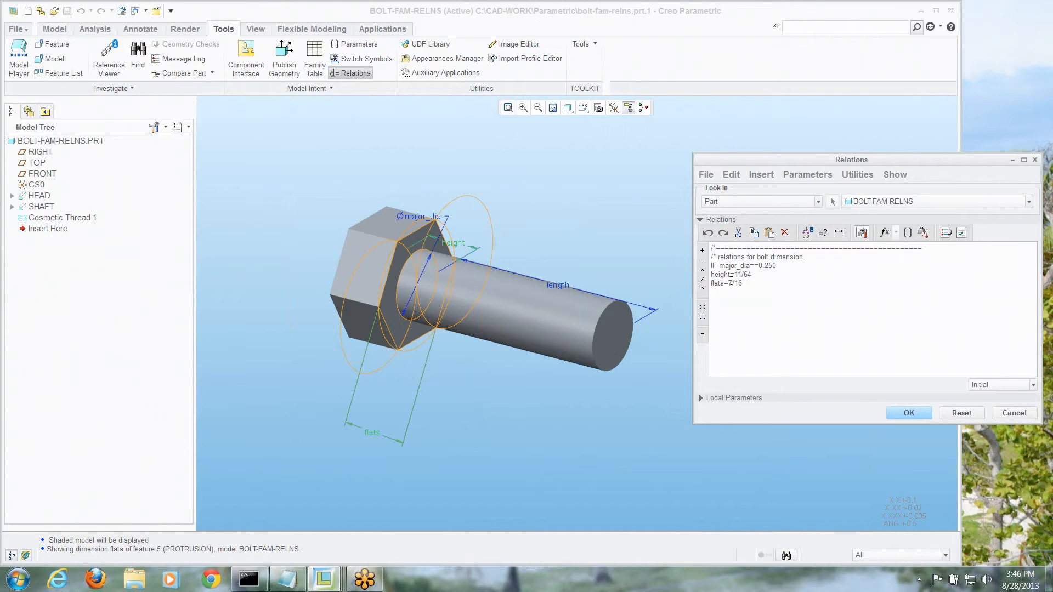
type("7/16")
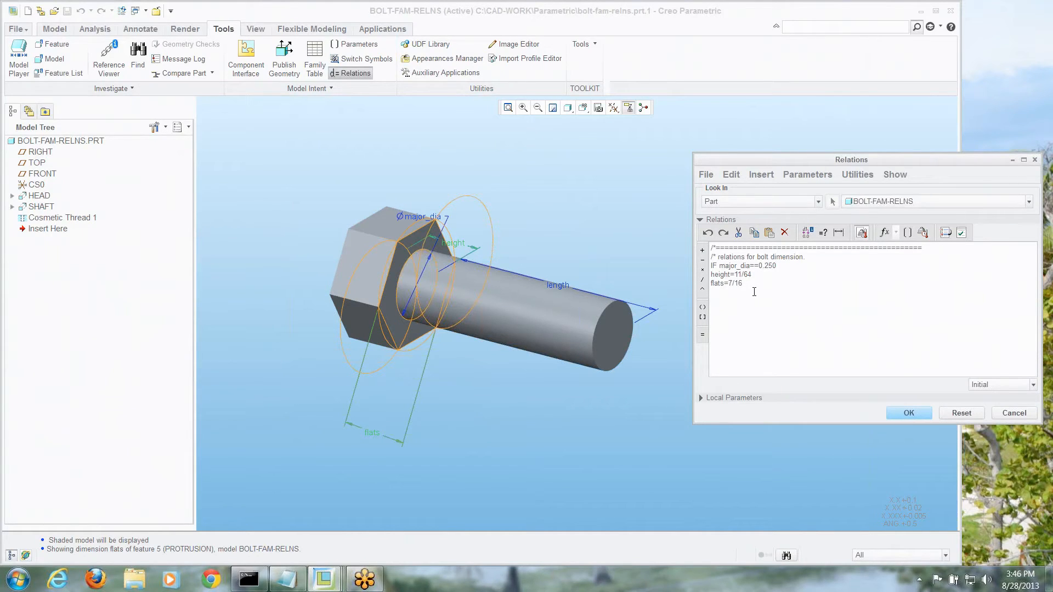
mouse_move(506, 307)
type("minor_dia=")
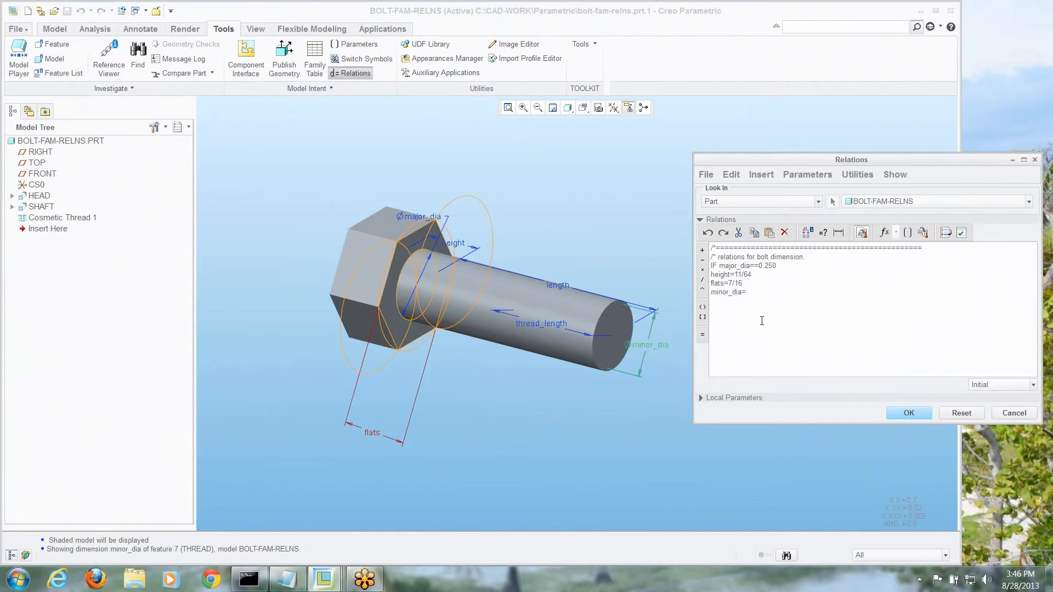
type("0.219")
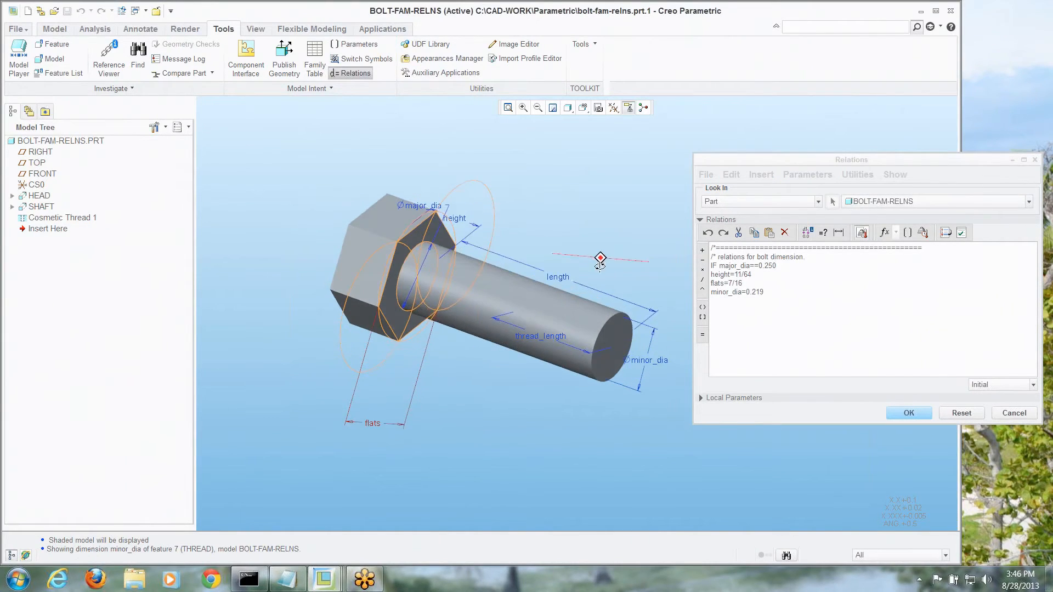
mouse_move(557, 278)
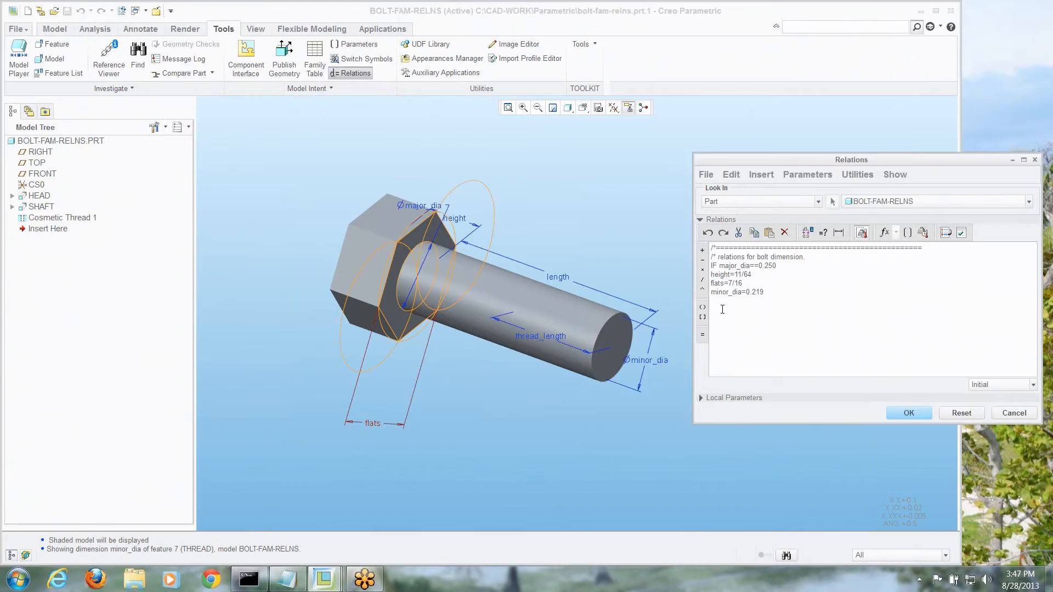
Step: Start the nested IF length<=0.75 condition using the picked length dimension
type("IF length")
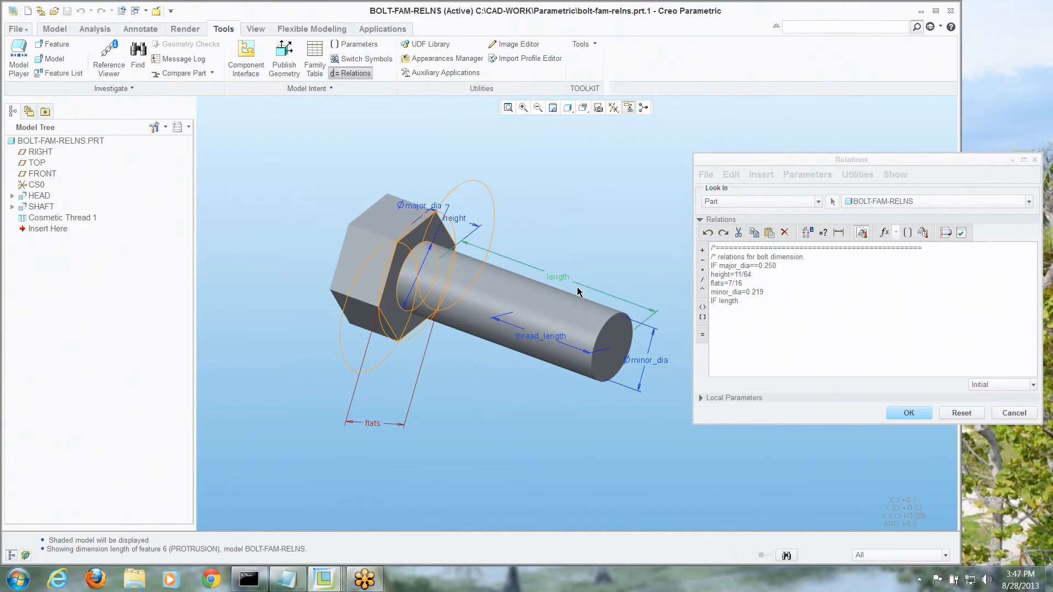
left_click(746, 300)
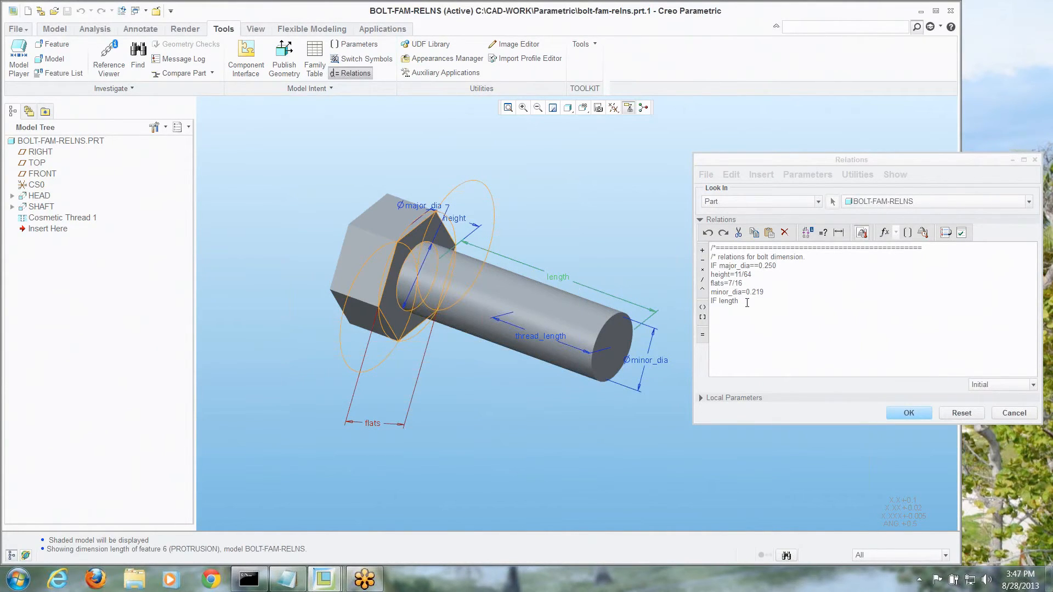
type("<")
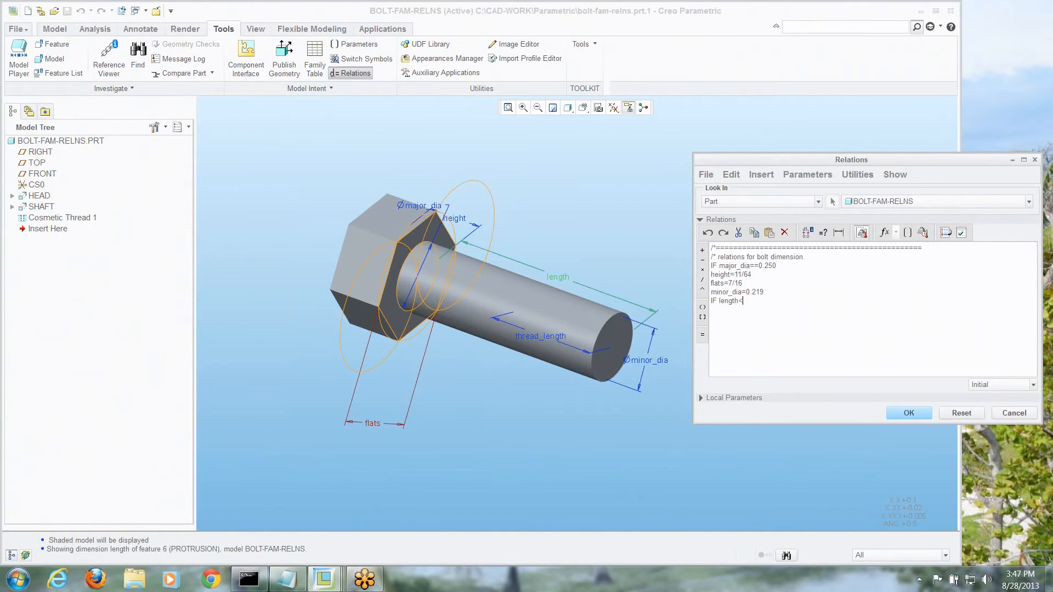
type("=0.75")
type("thread_length=length")
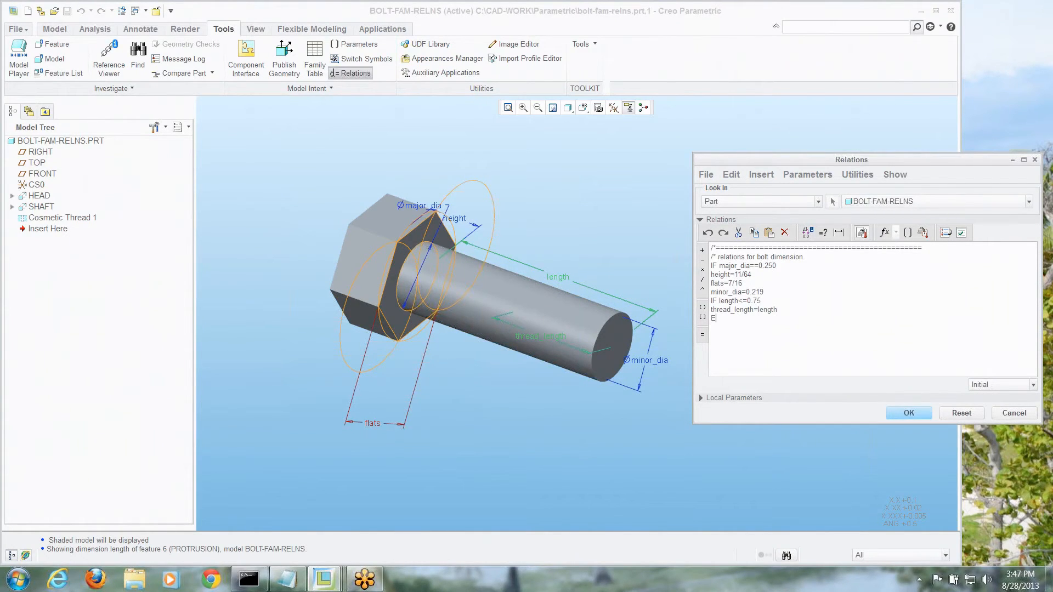
Step: Complete the block with ELSE length=0.75 and the closing Endif lines, indented
type("ELSE")
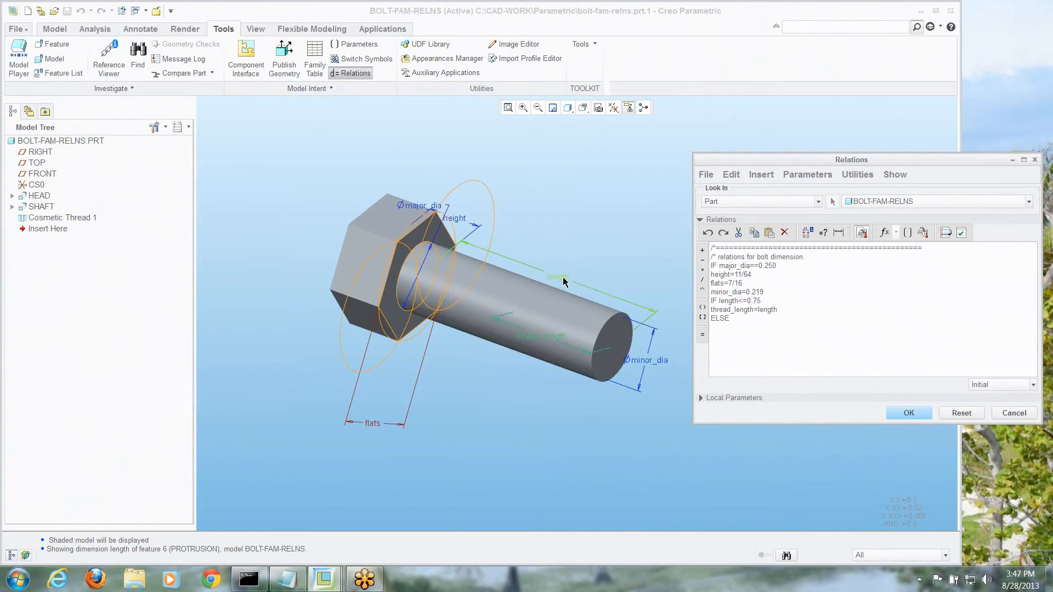
type("length=")
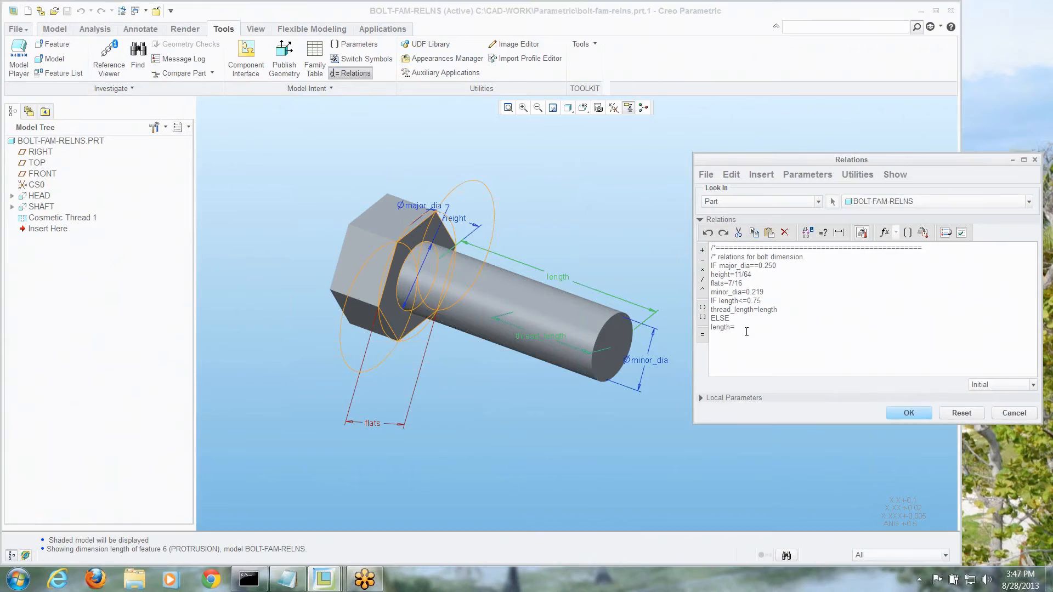
type("0.75")
type("En")
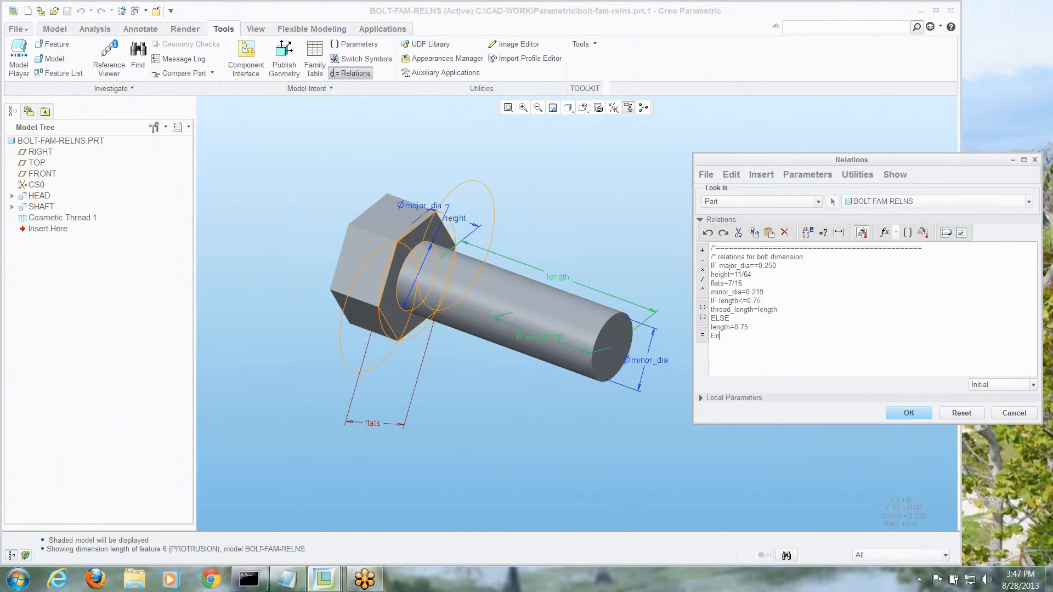
type("dif")
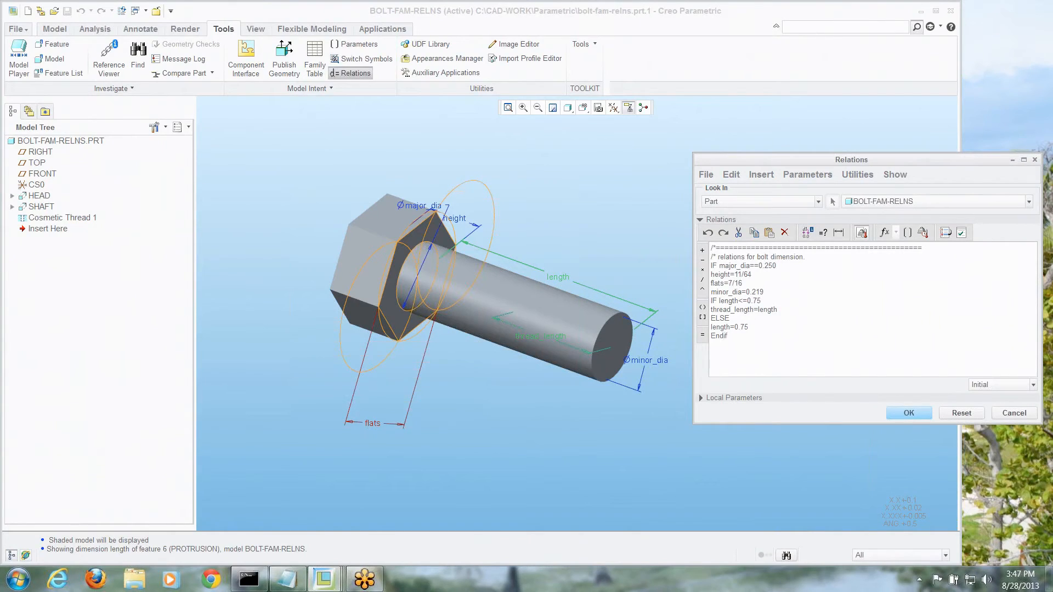
type("Endif")
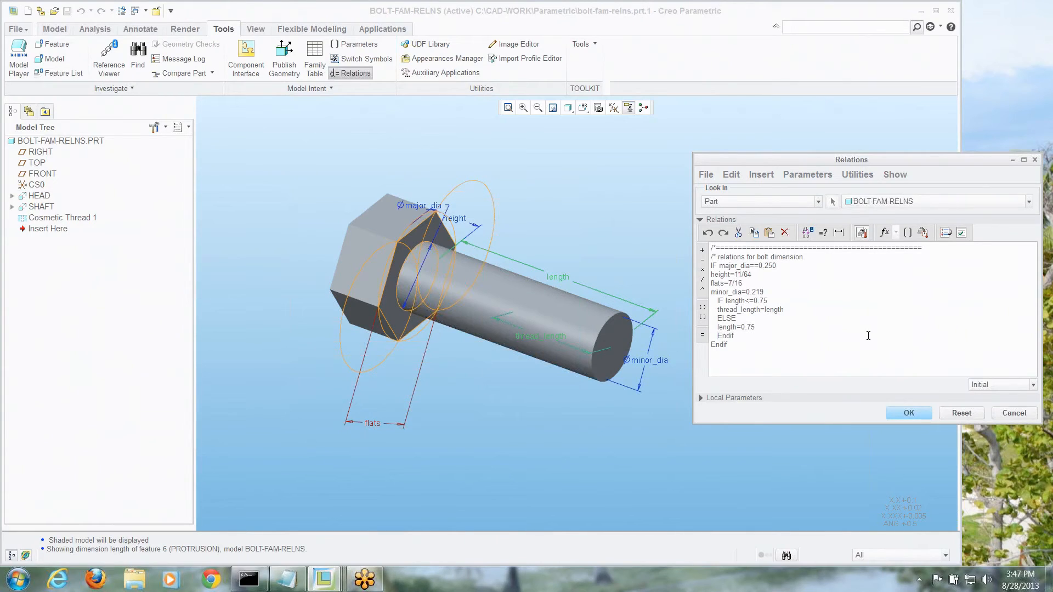
mouse_move(908, 412)
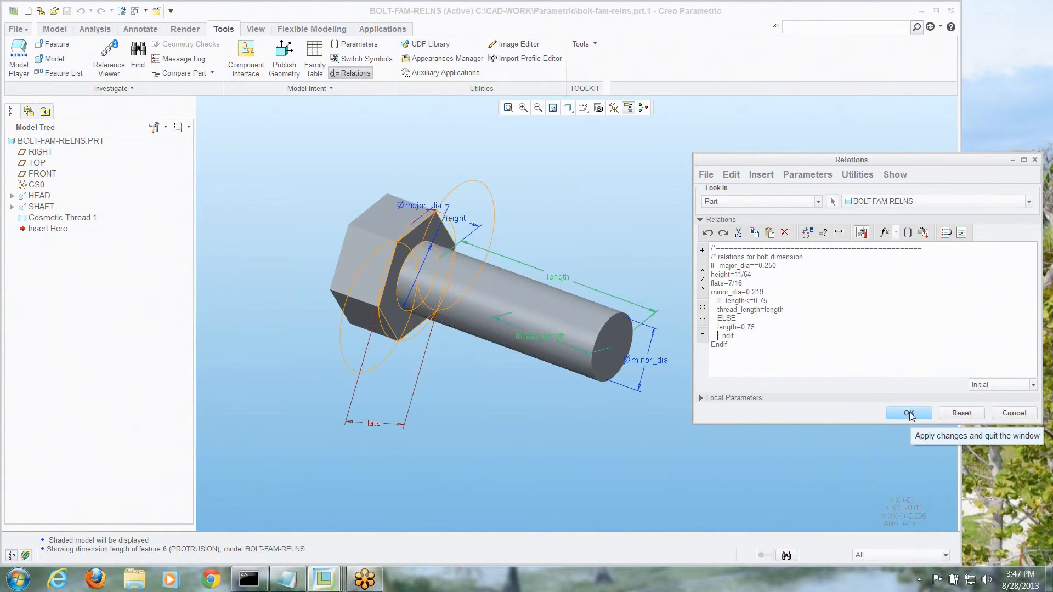
Step: Apply the relations to the bolt and close the editor with OK
left_click(909, 414)
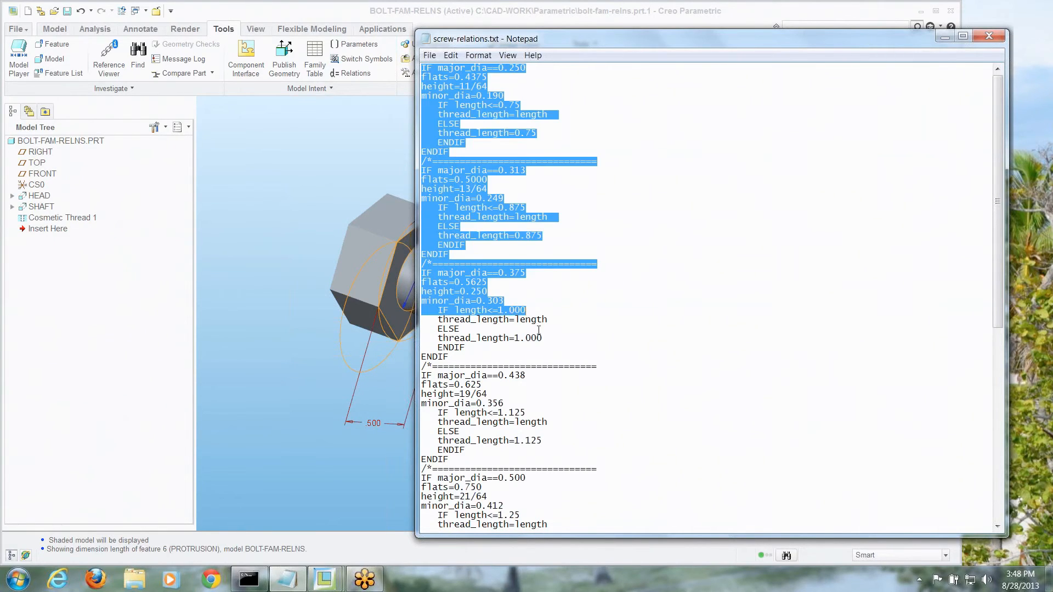
Step: Scroll through screw-relations.txt in Notepad to select all the IF relation blocks
scroll("down", 3)
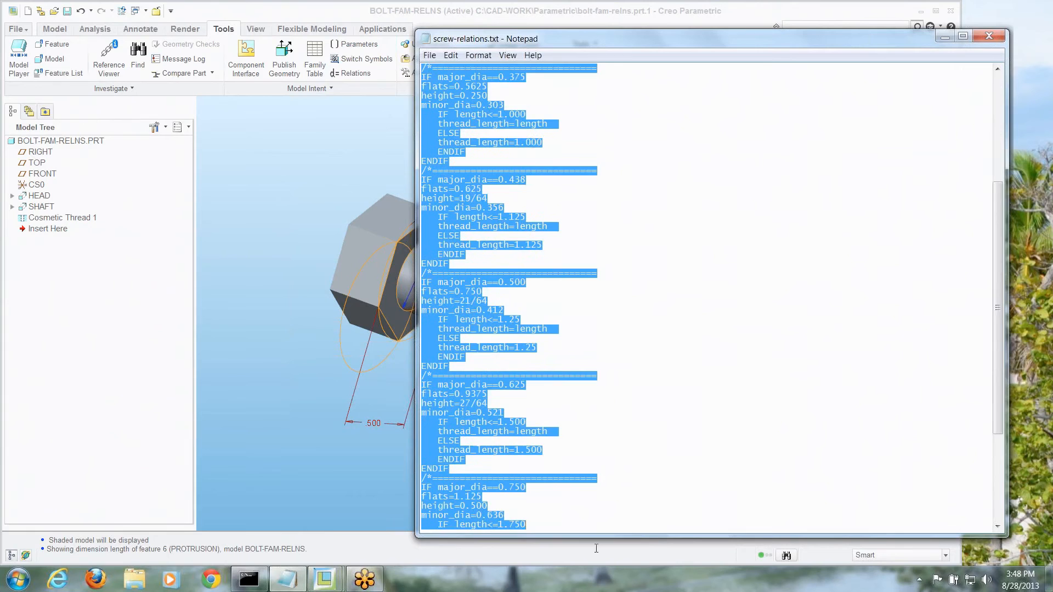
scroll("down", 3)
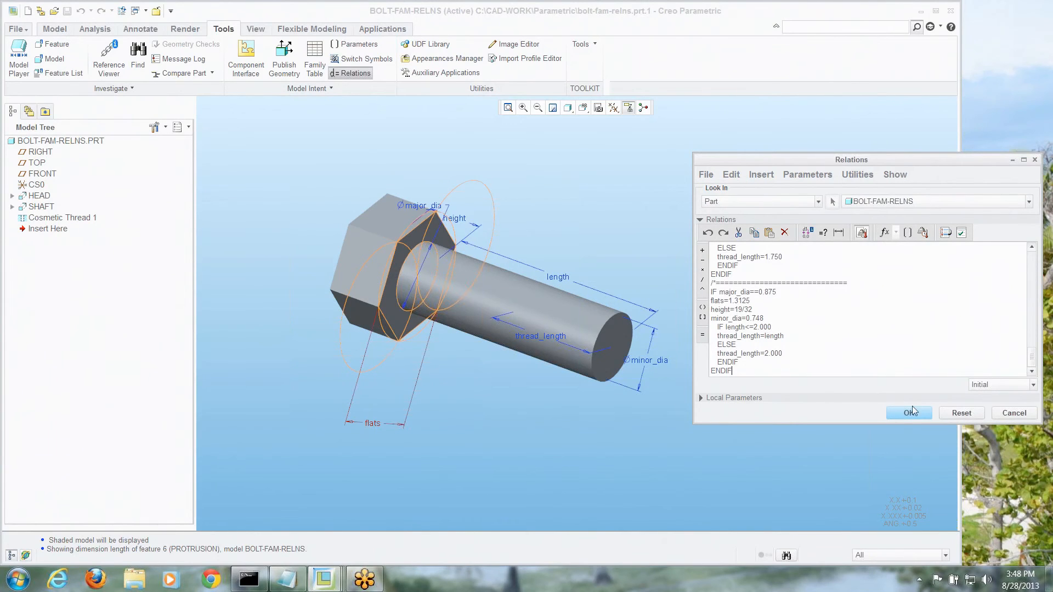
Step: Accept the pasted bolt-size relations through major_dia 0.875 and open the family table
left_click(909, 413)
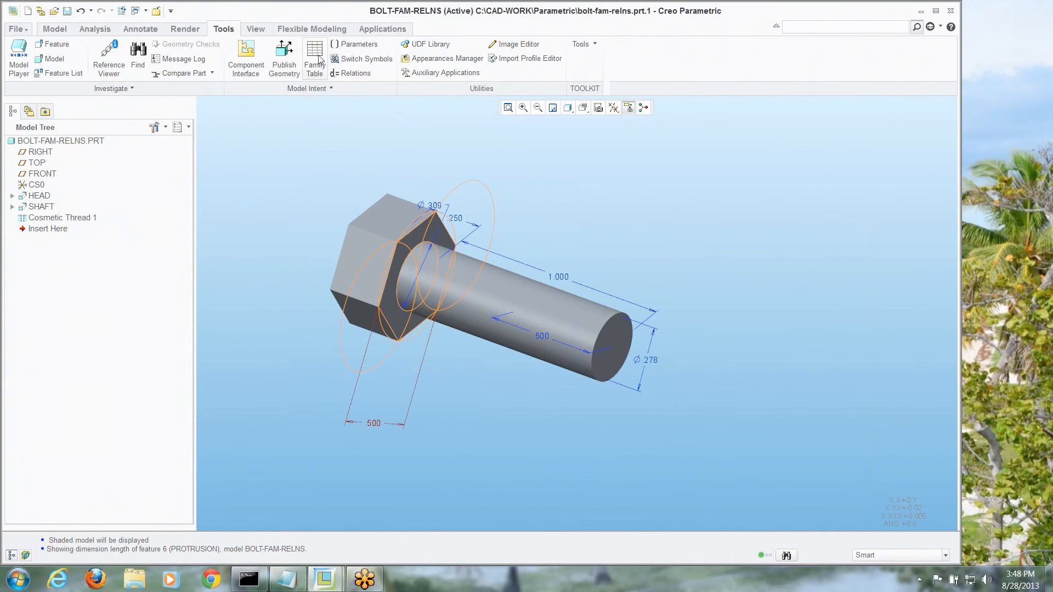
left_click(314, 57)
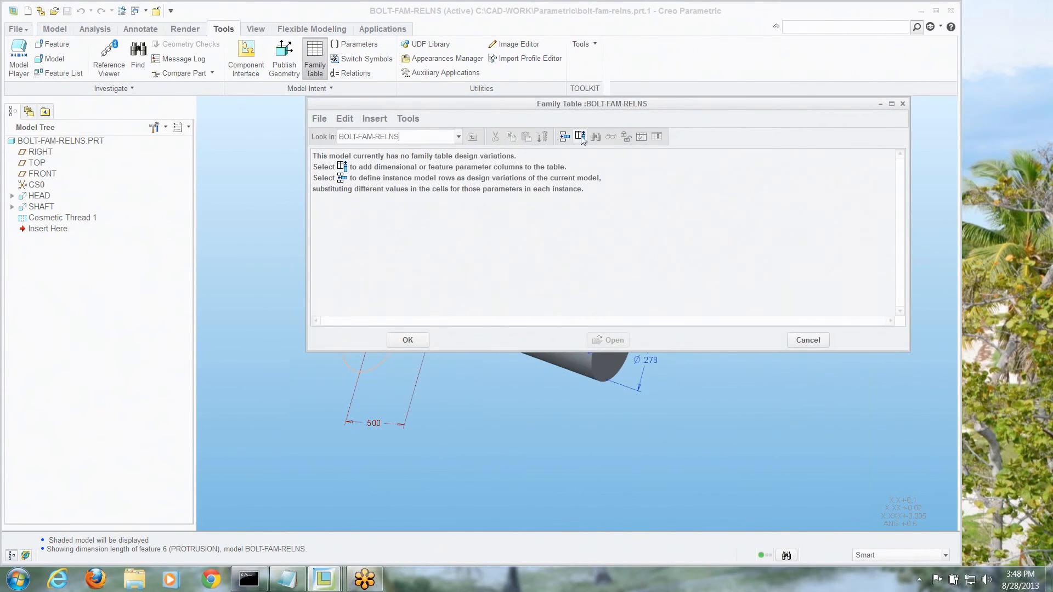
Step: Add LENGTH (d5) and MAJOR_DIA (d6) dimension columns to the family table
left_click(579, 136)
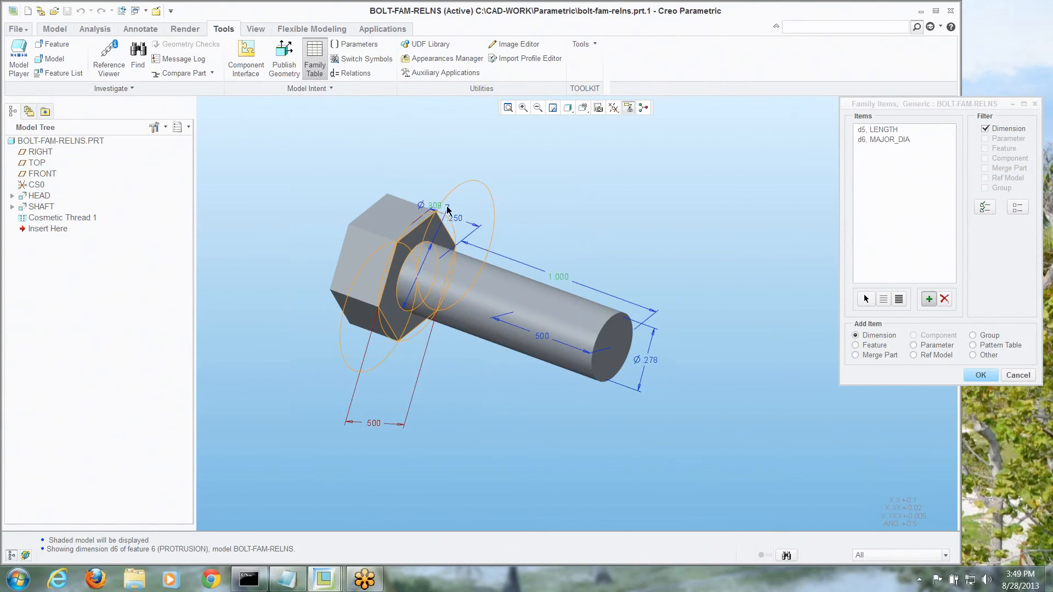
mouse_move(917, 126)
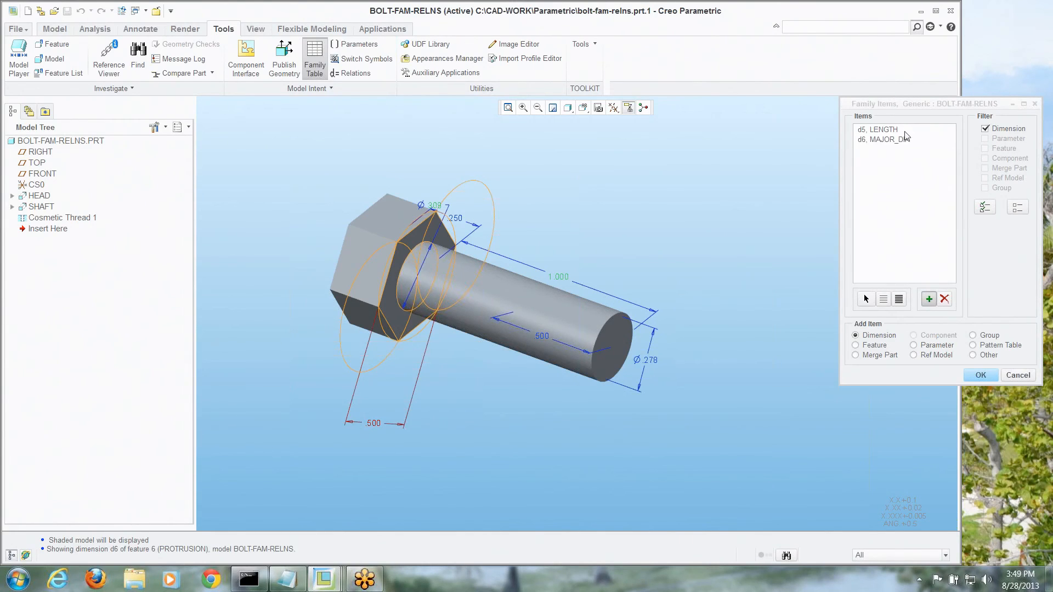
mouse_move(964, 329)
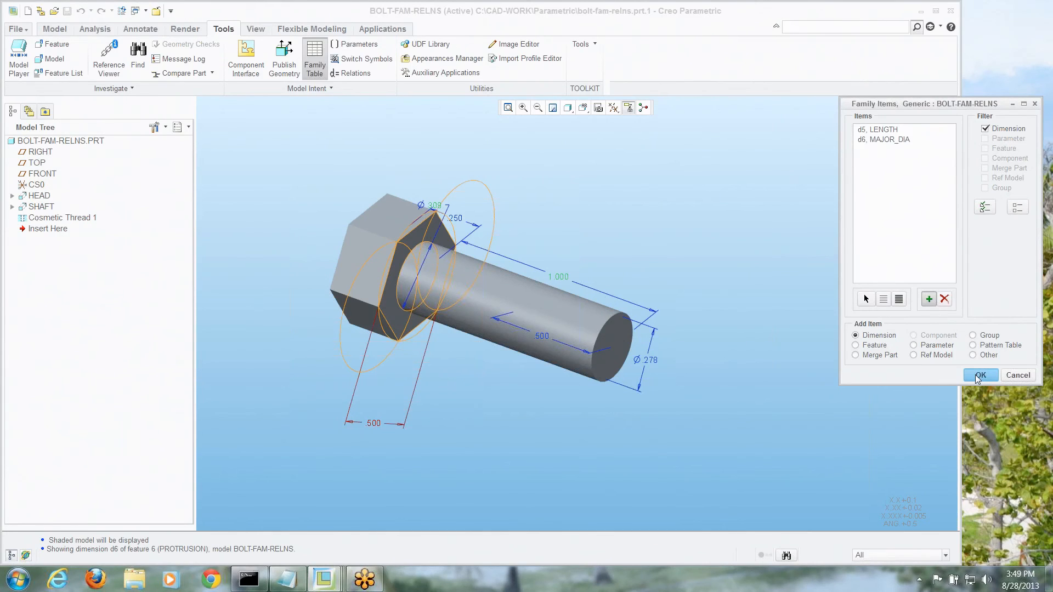
left_click(980, 375)
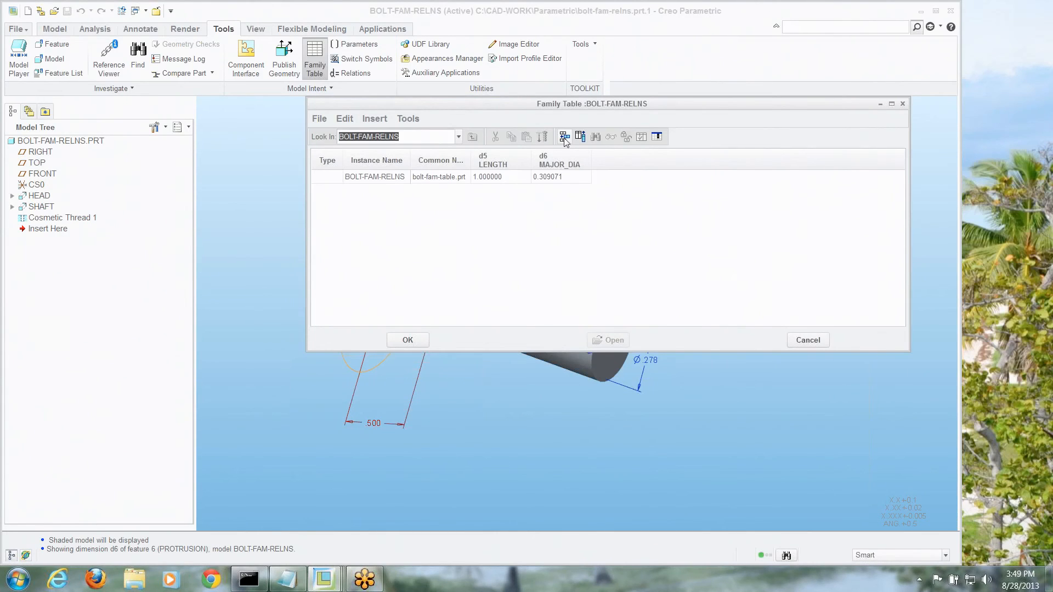
Step: Add instances with length 2.00 / major dia .375 and length 1.50 / major dia 0.500
left_click(564, 136)
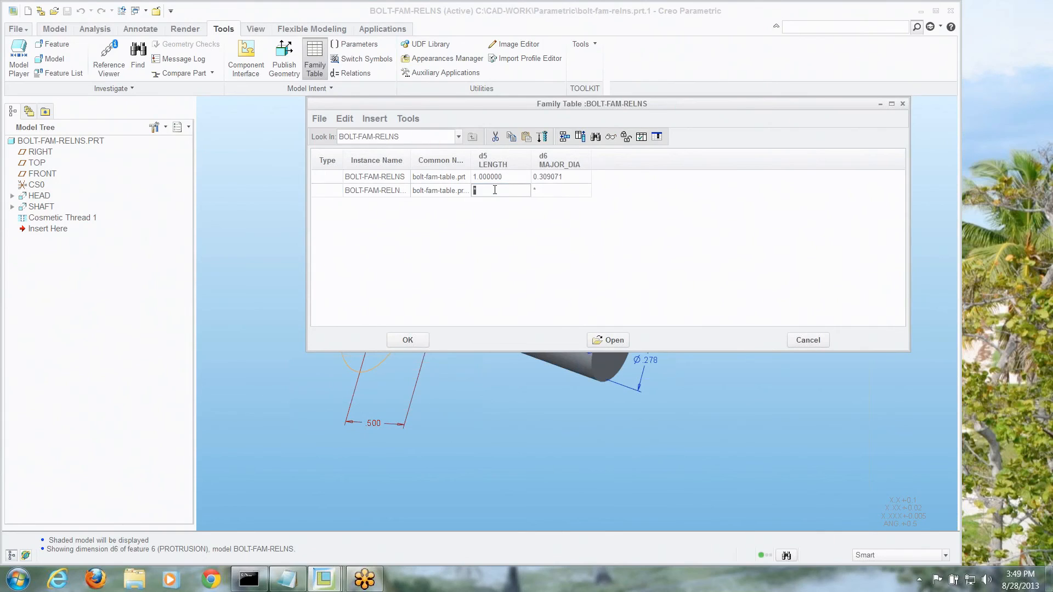
type("2.00")
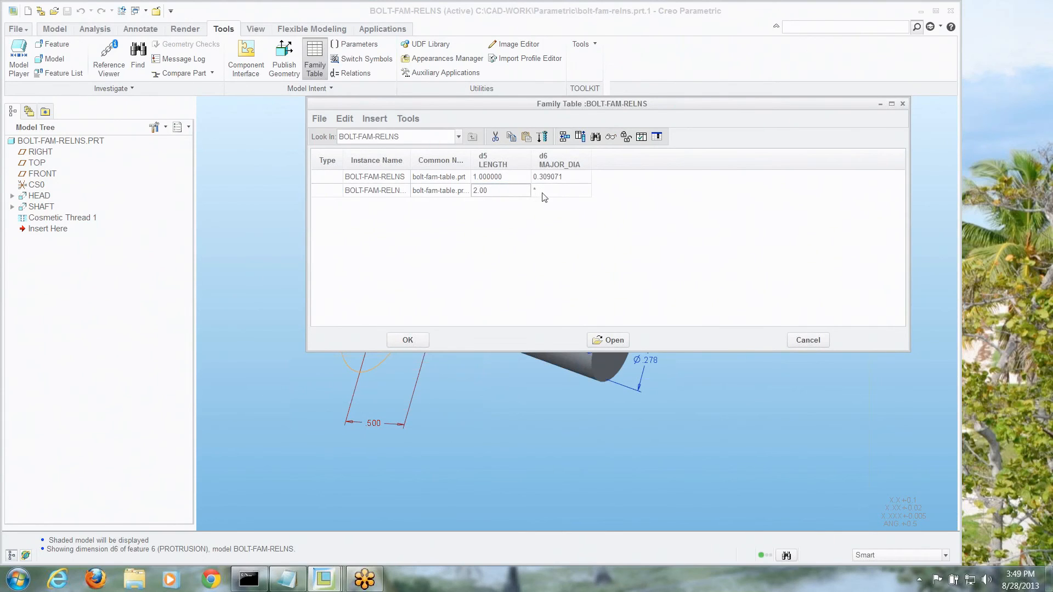
type(".375")
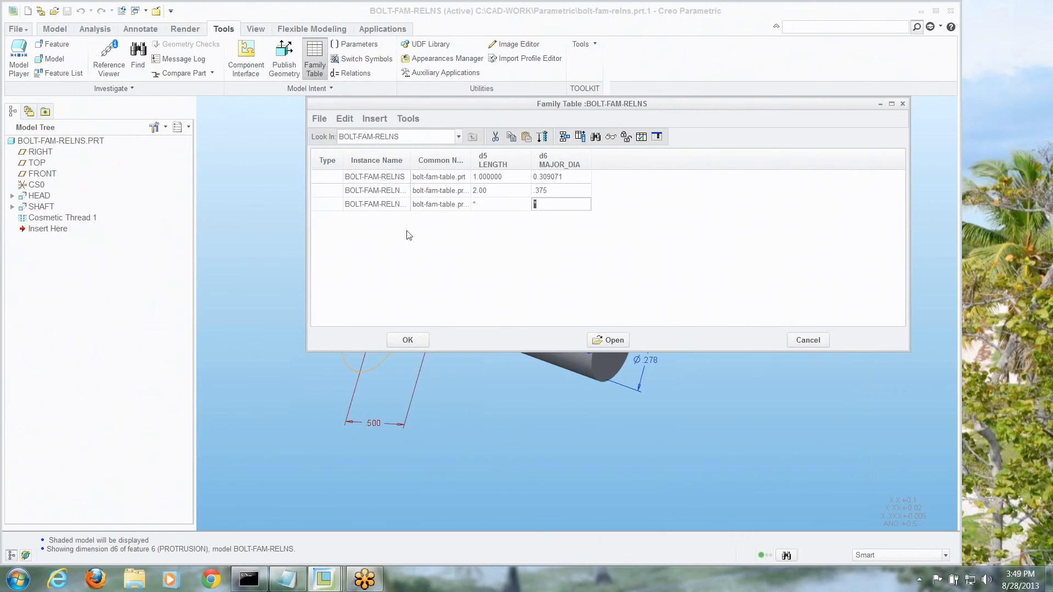
type("1.5")
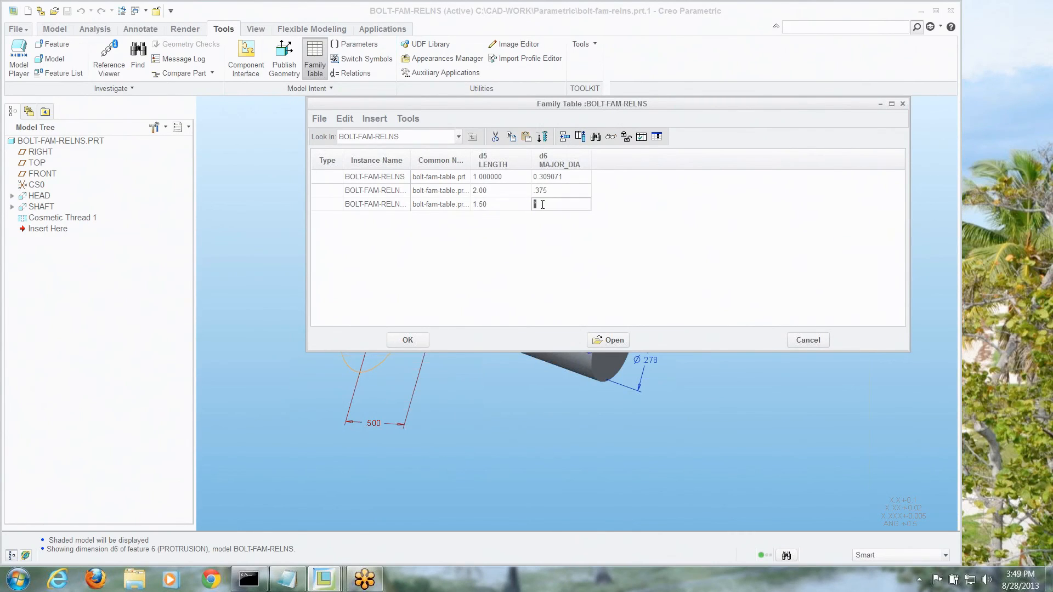
type("0.500")
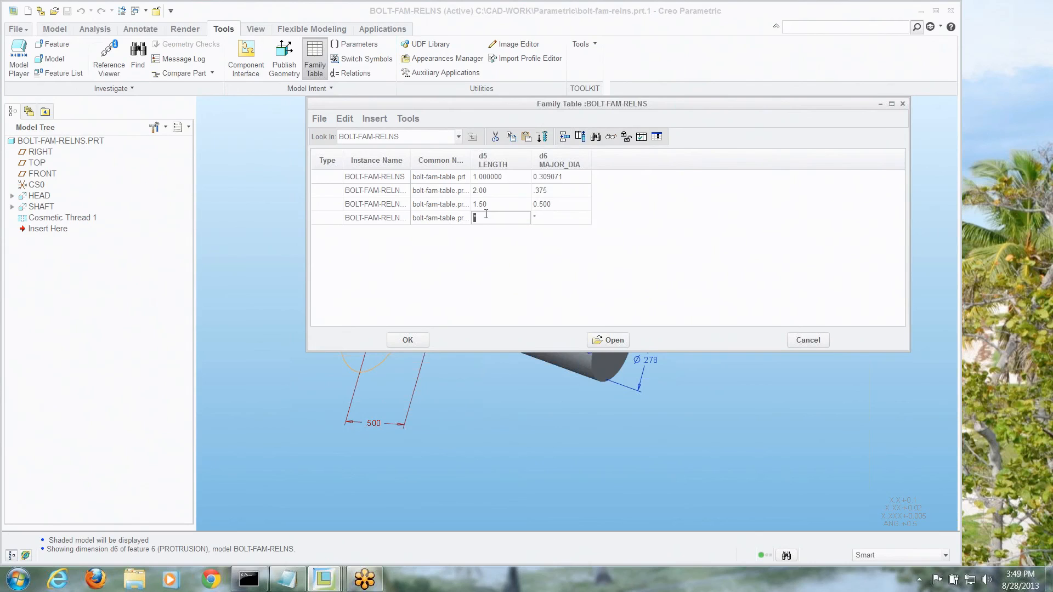
Step: Add a third instance with length 2.50 and major diameter .438
type("2.50")
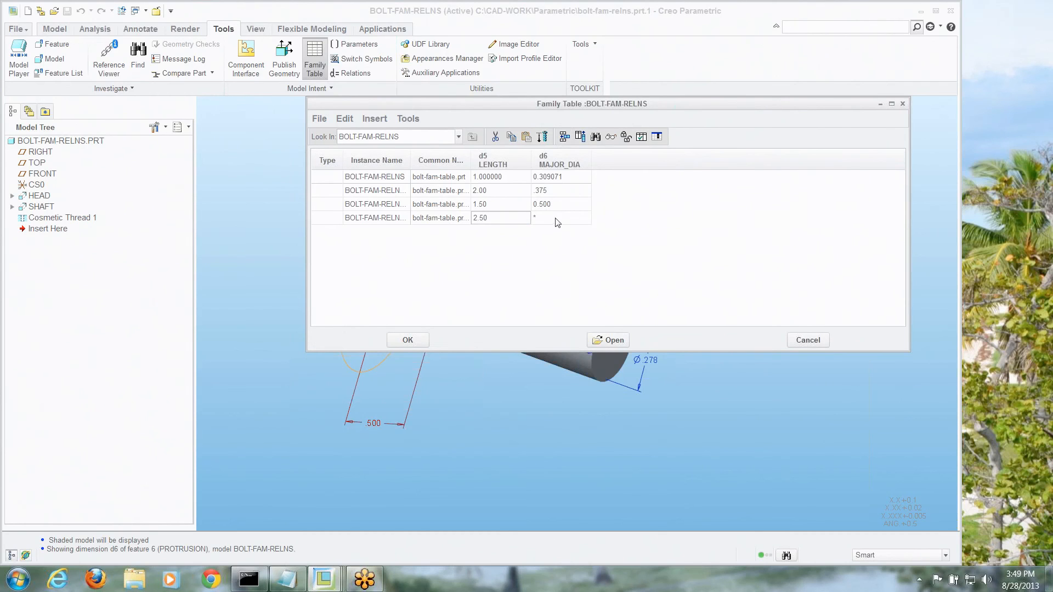
left_click(561, 217)
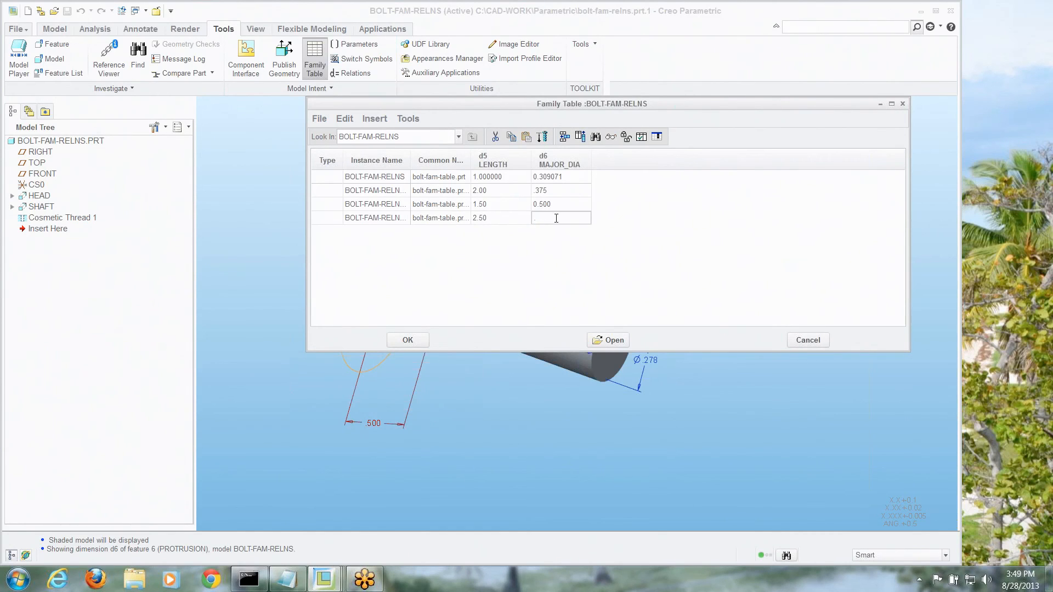
type(".438")
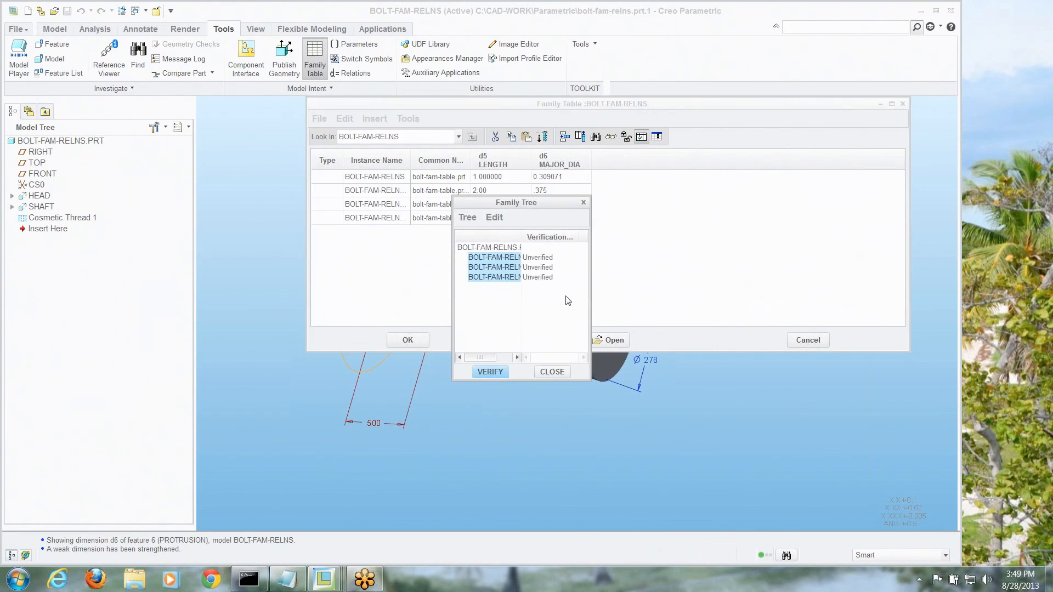
Step: Verify all three instances (2.000/0.375, 1.500/0.500, 2.500/0.438) succeed
left_click(490, 372)
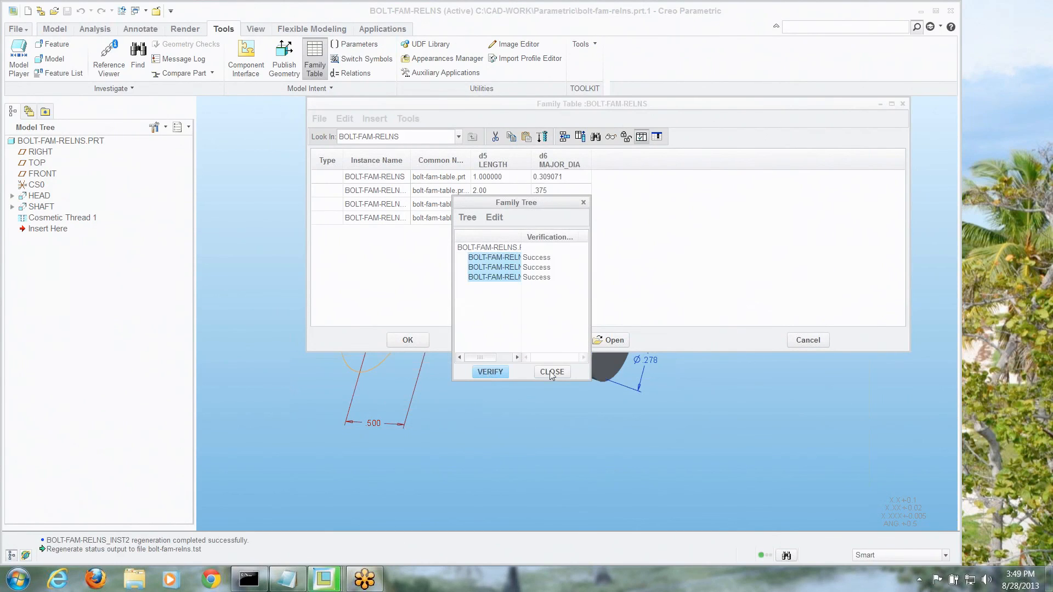
left_click(552, 372)
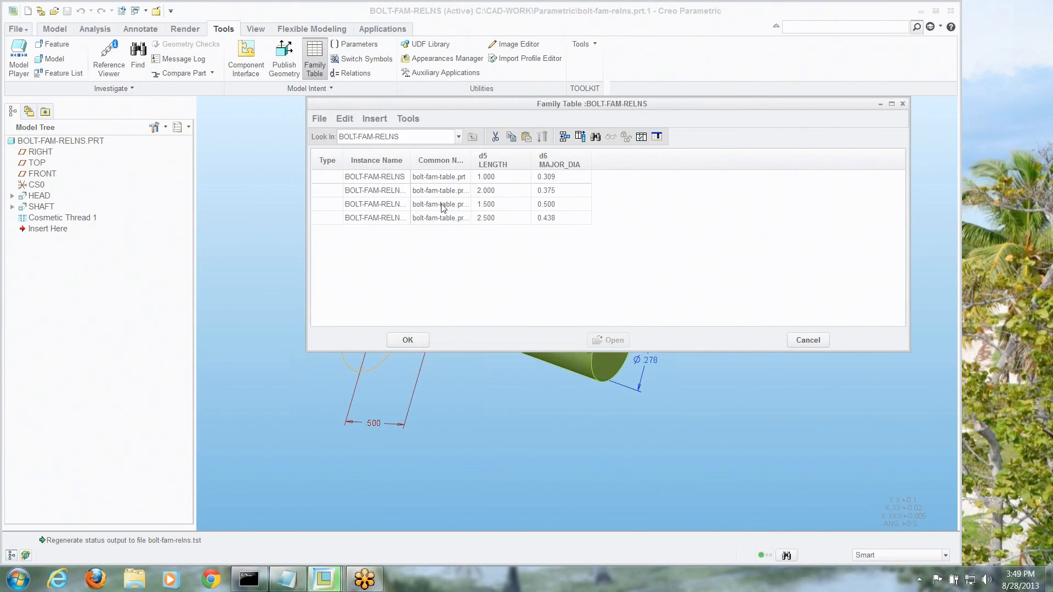